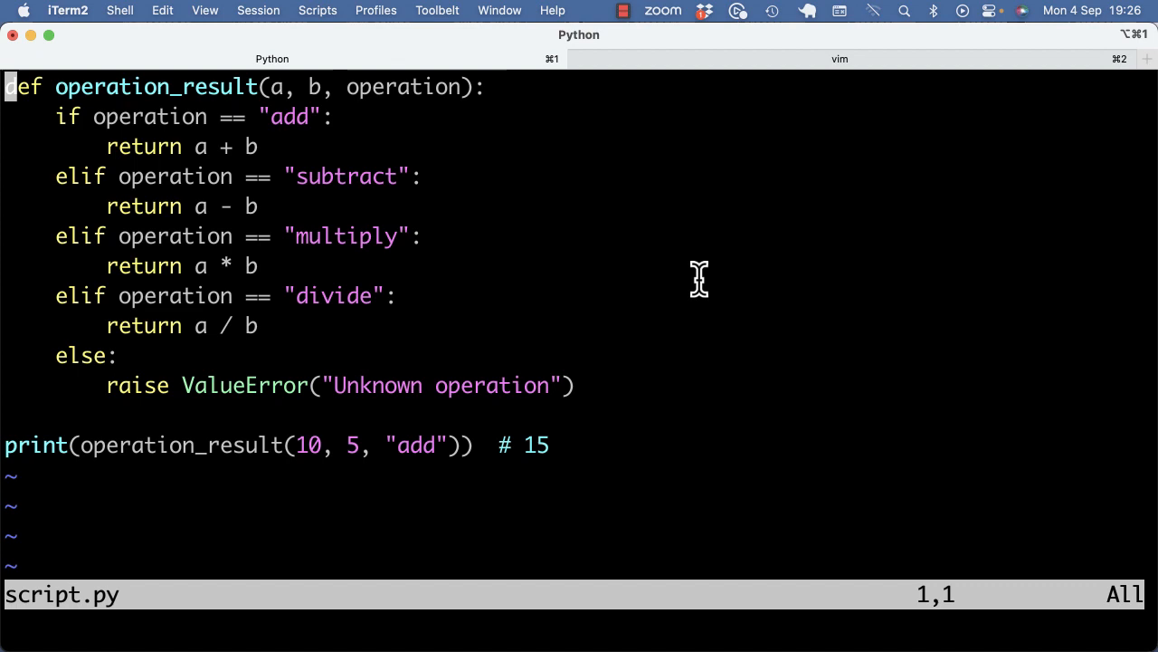
Write add, subtract, multiply and divide functions, then make the add and subtract branches call them
key("j")
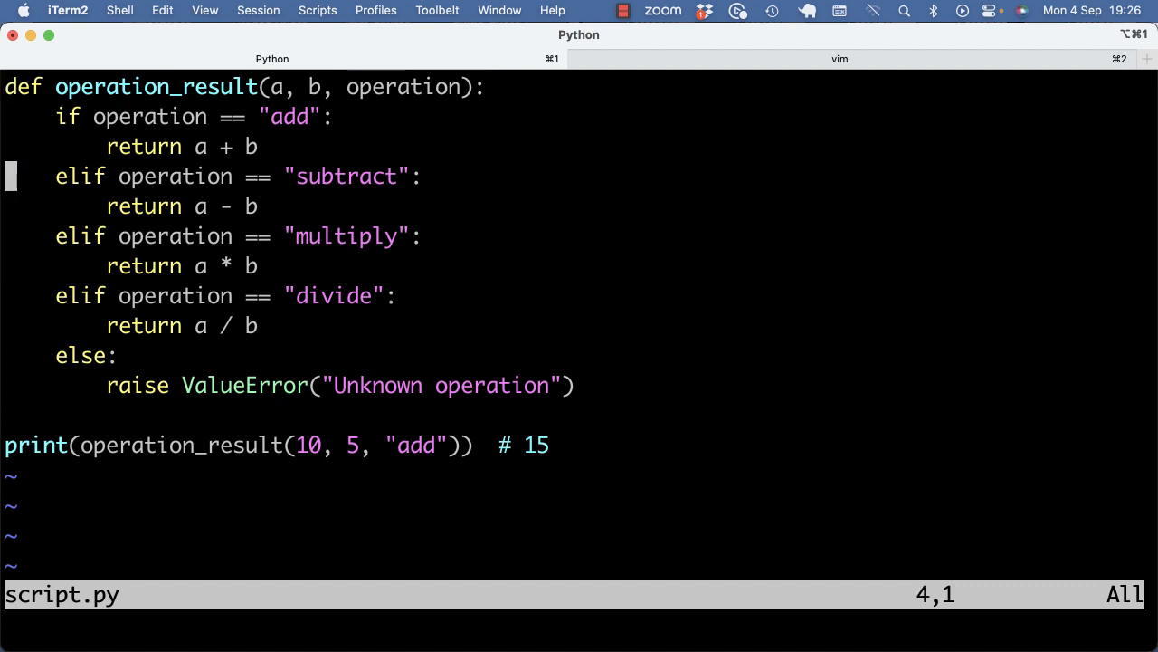
key("V")
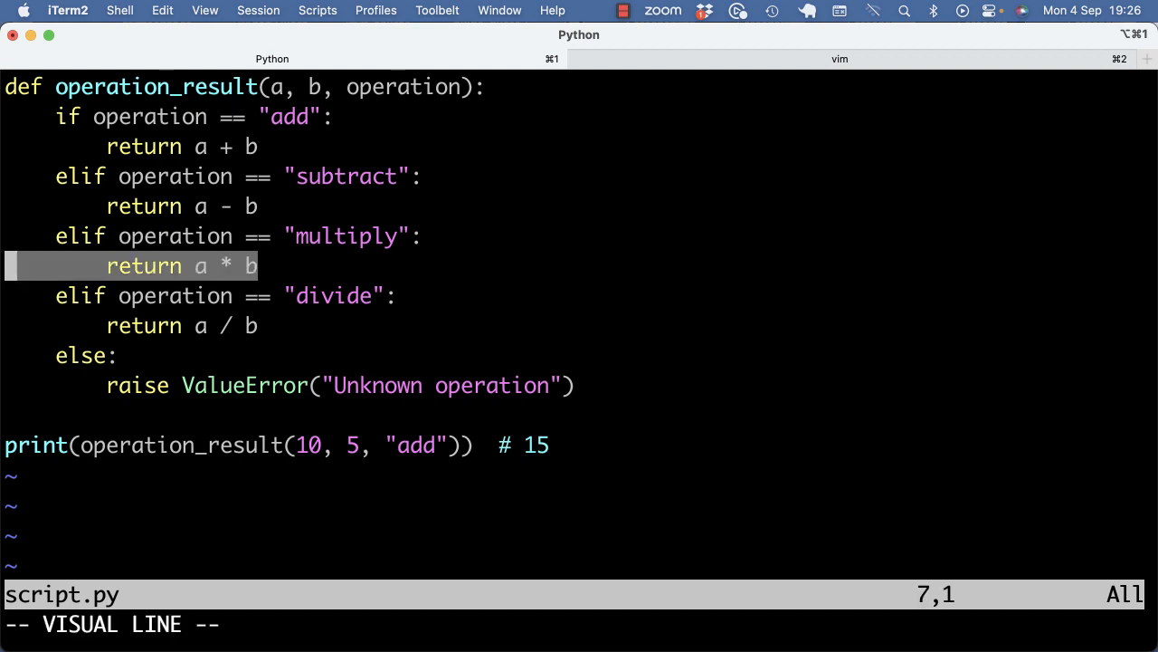
key("Escape")
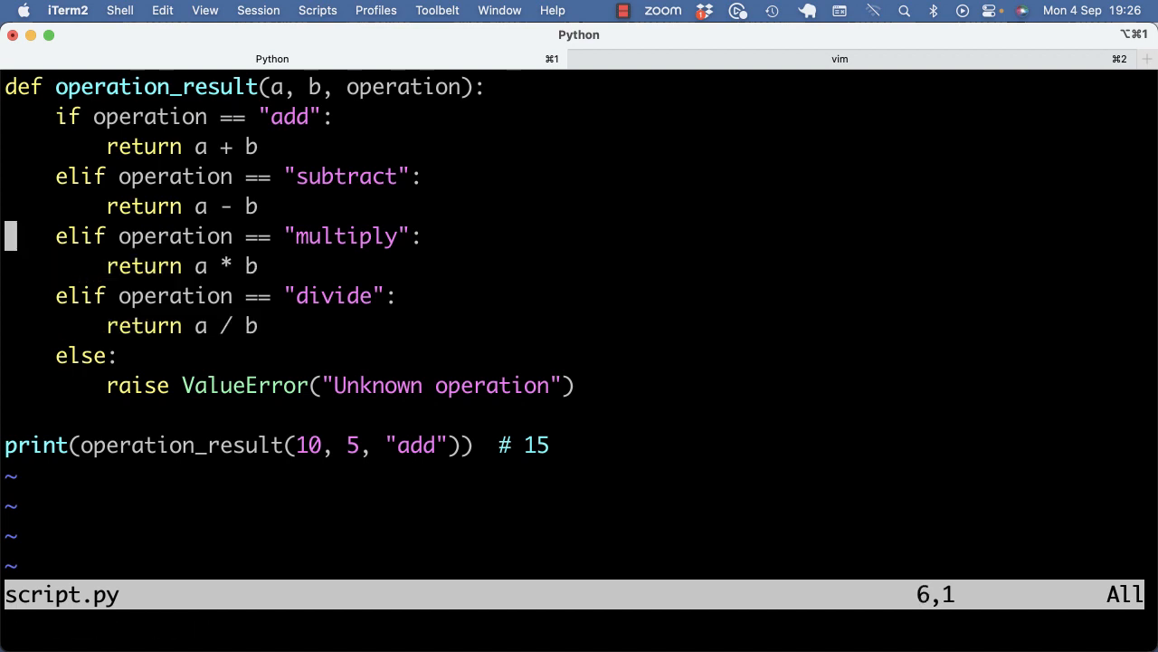
key("V")
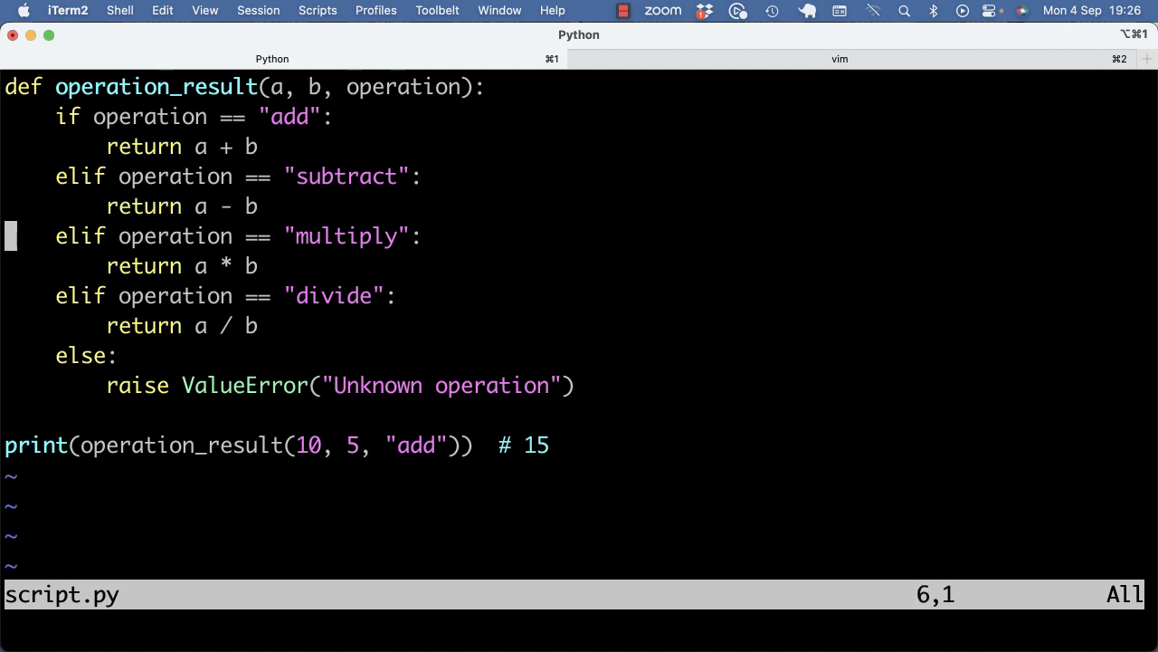
key("j")
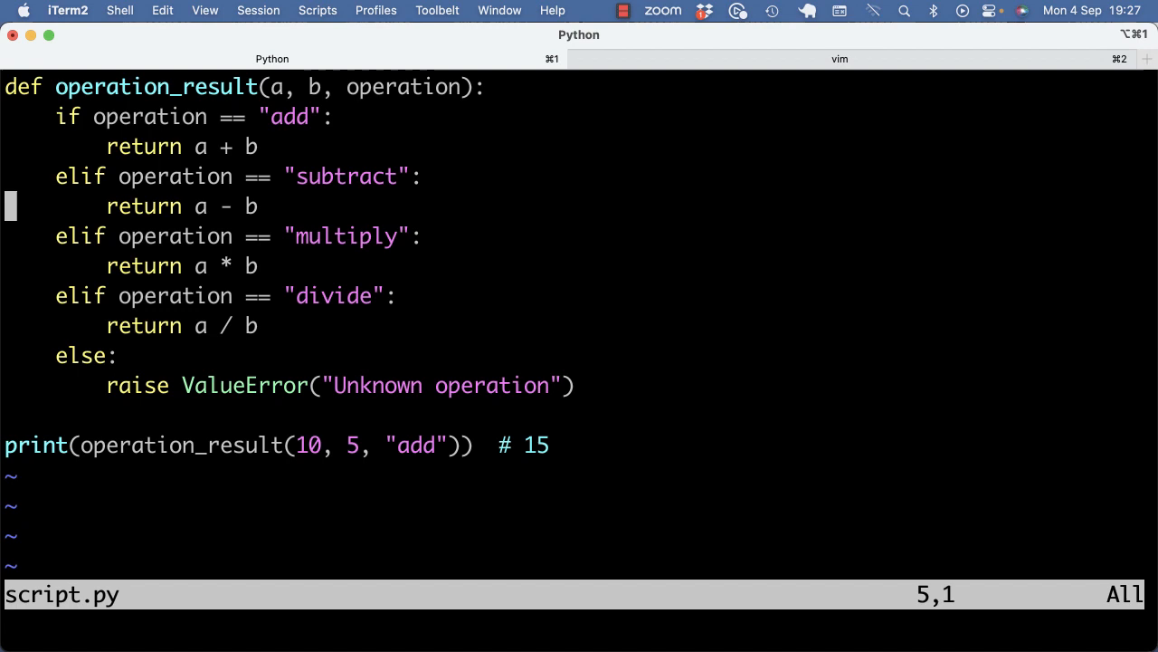
key("k")
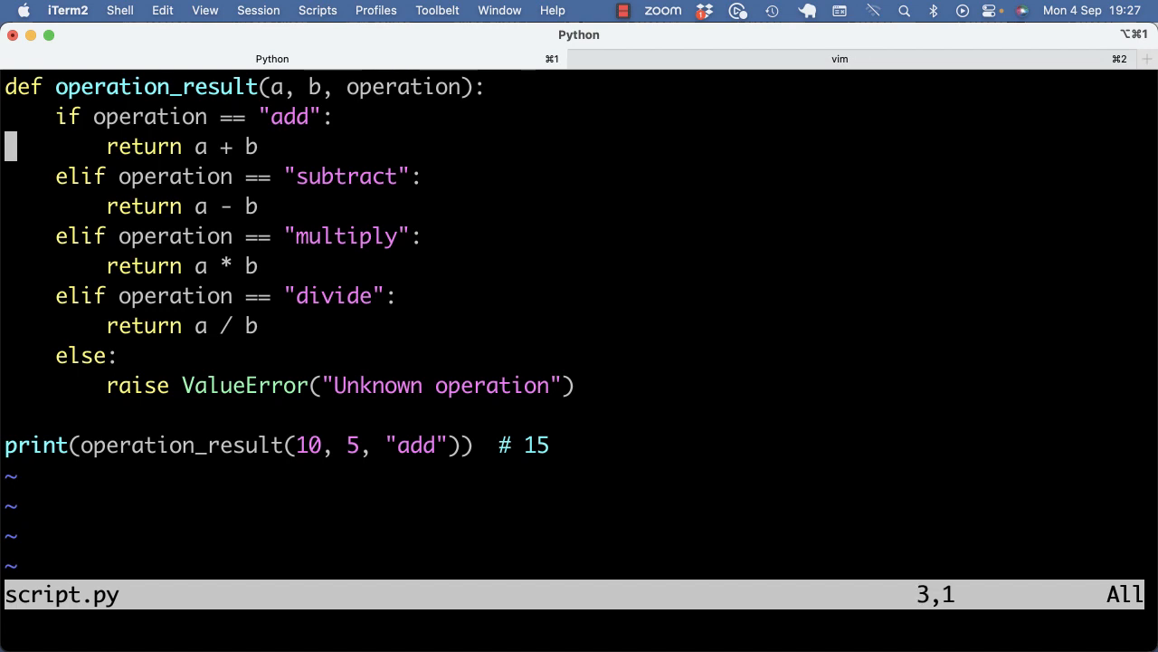
key("k")
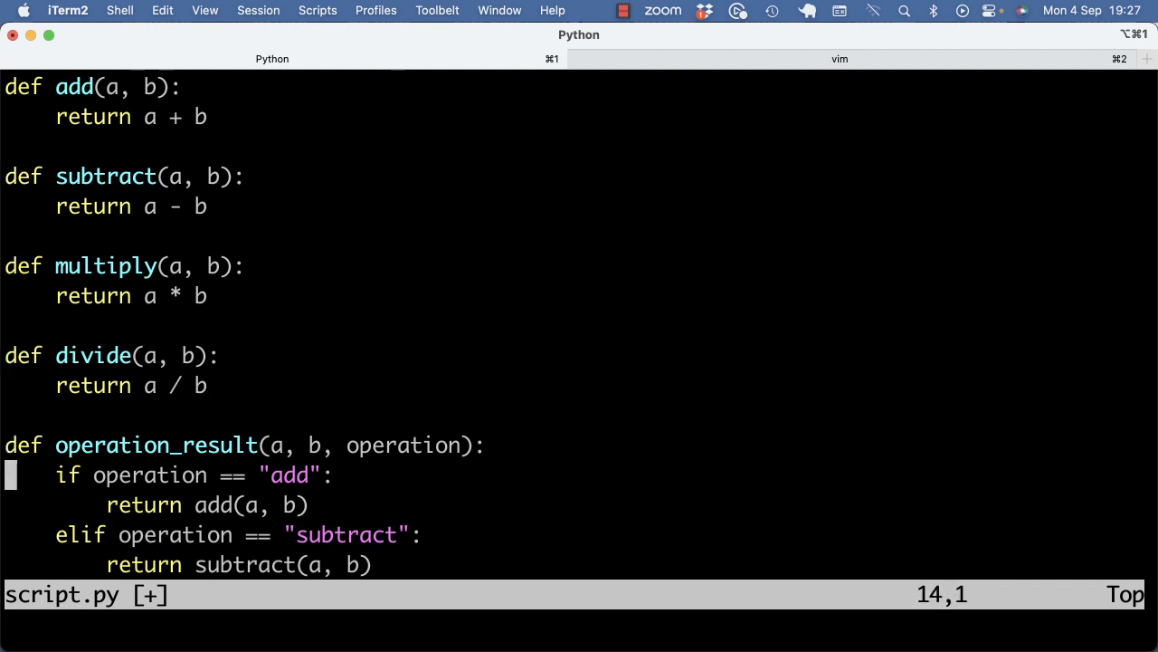
Make the multiply and divide branches call their helpers, save script.py, and review it from the top
scroll("down", 3)
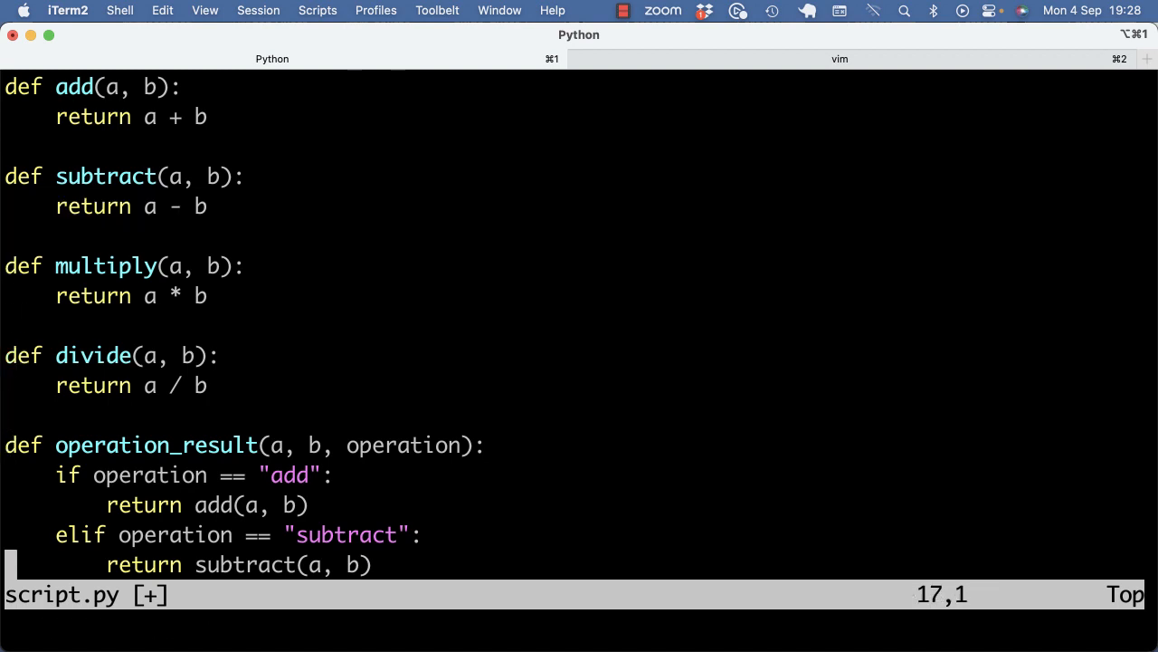
scroll("down", 3)
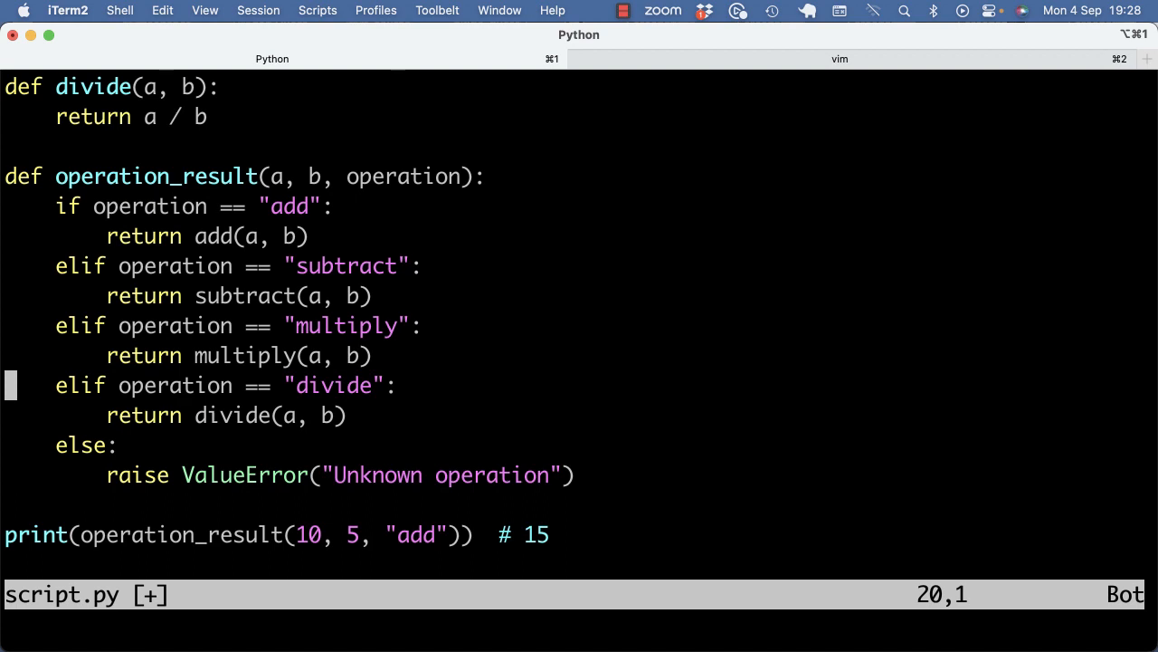
key("V")
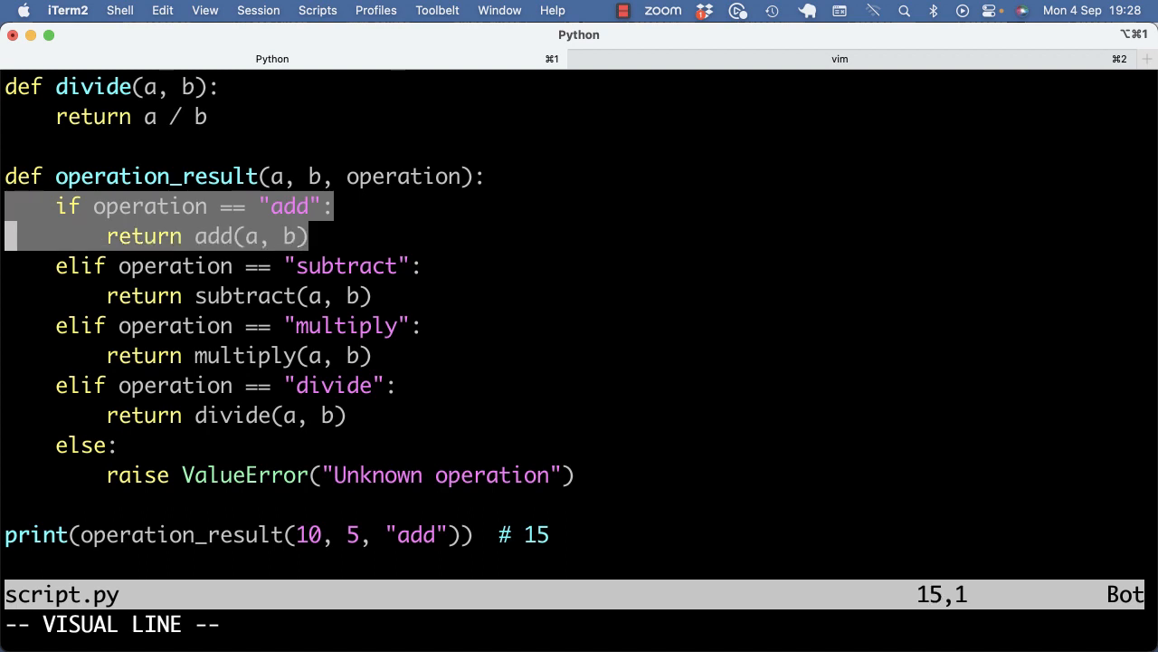
key("Escape")
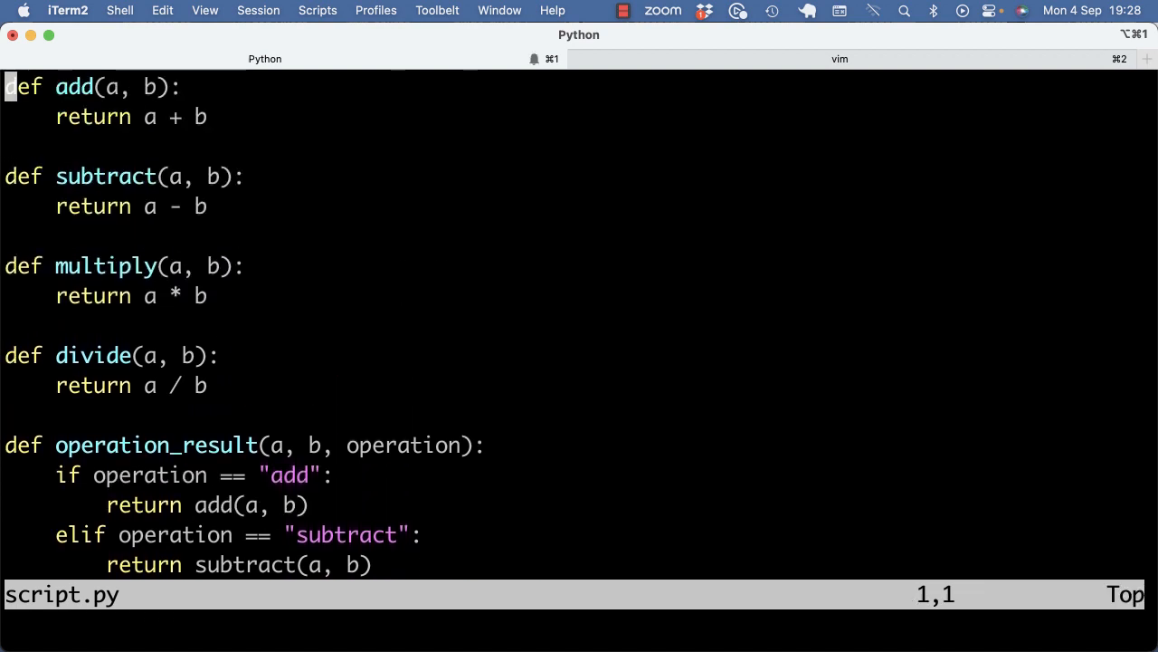
key("V")
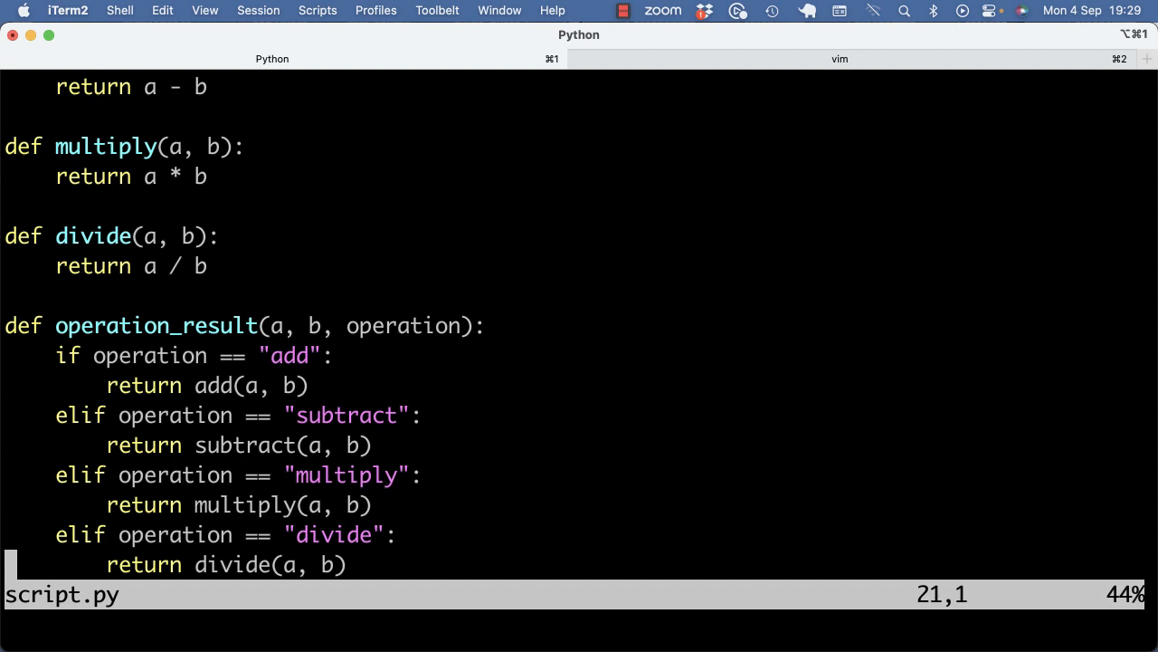
Move down to the add branch and open a blank line above def operation_result
scroll("down", 3)
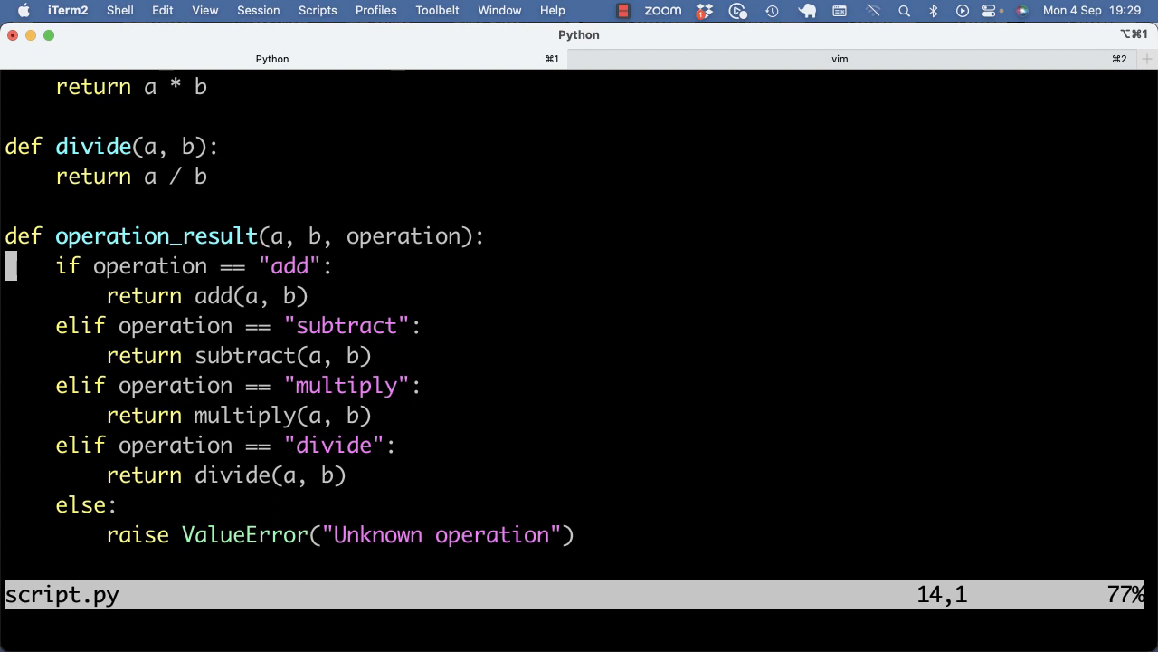
key("V")
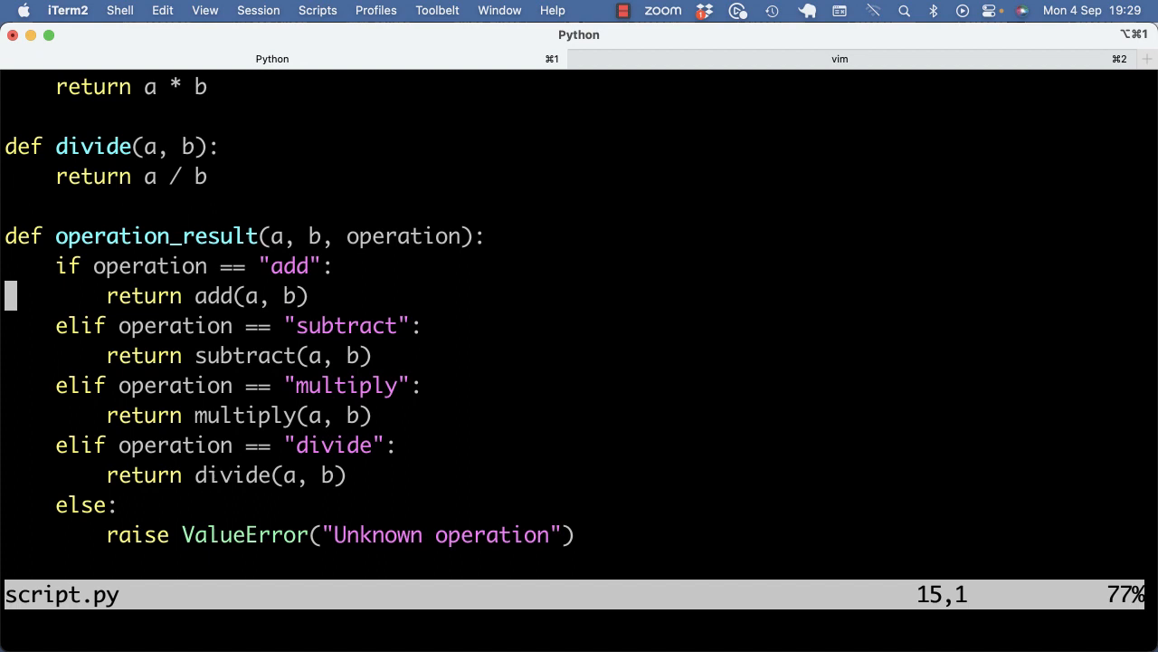
key("Up")
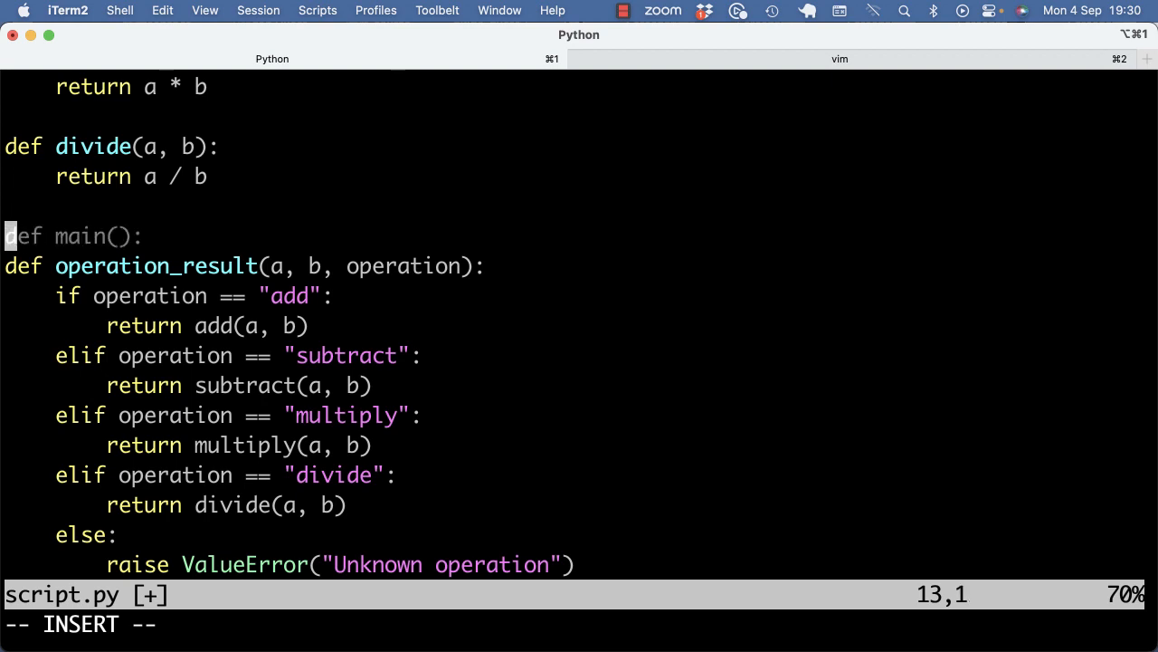
Type OPERATIONS = {, duplicate the add entry, and edit the copies into subtract, multiply and divide
type("OPERATIONS = {")
type("\"add\": add,")
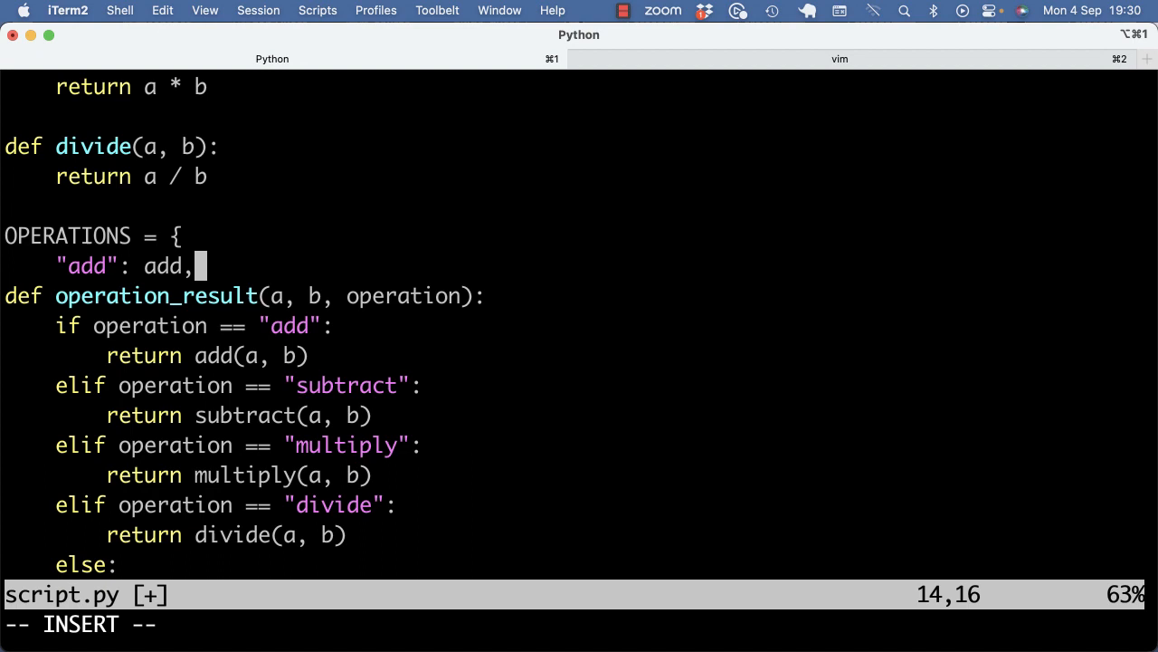
key("BackSpace")
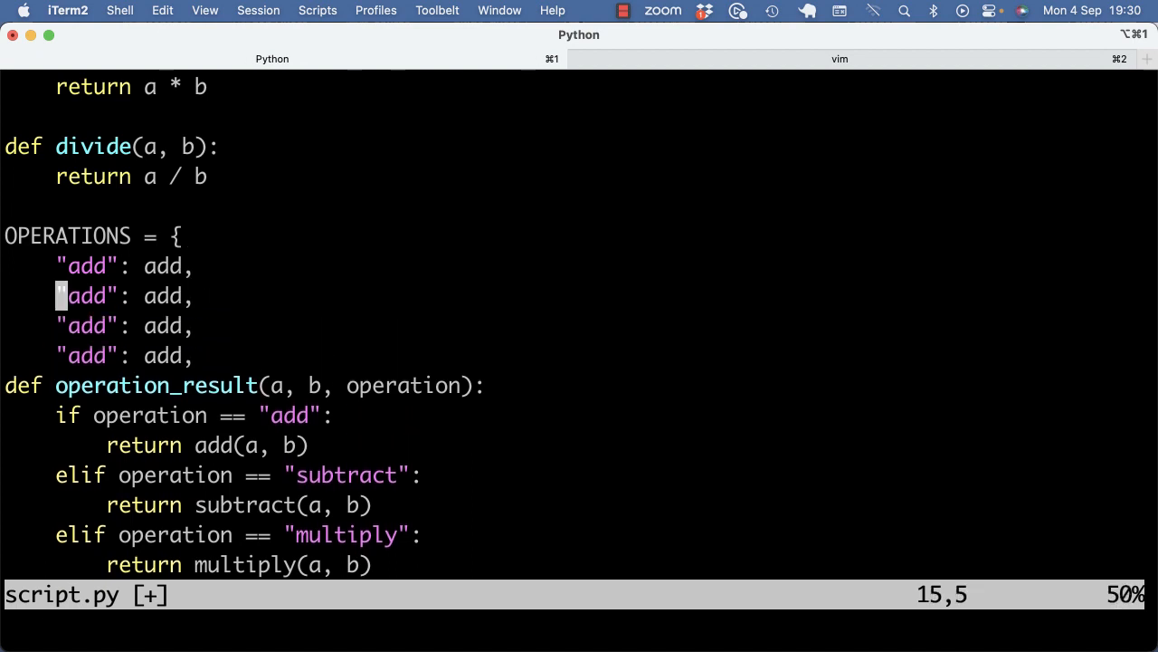
type("sub")
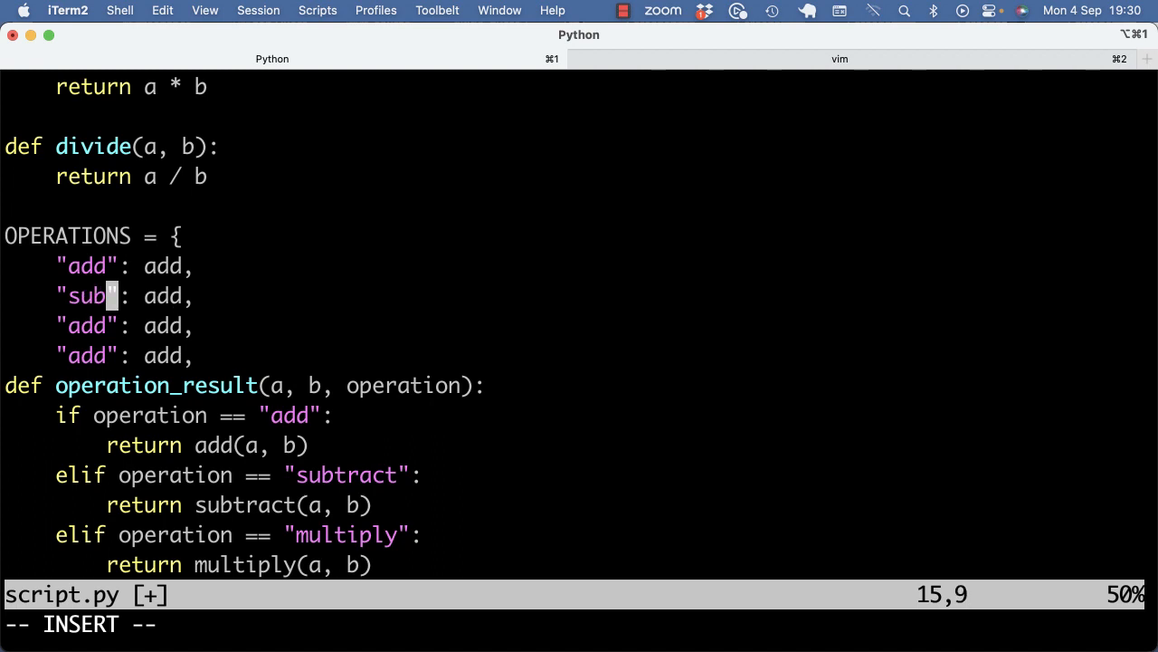
type("tract")
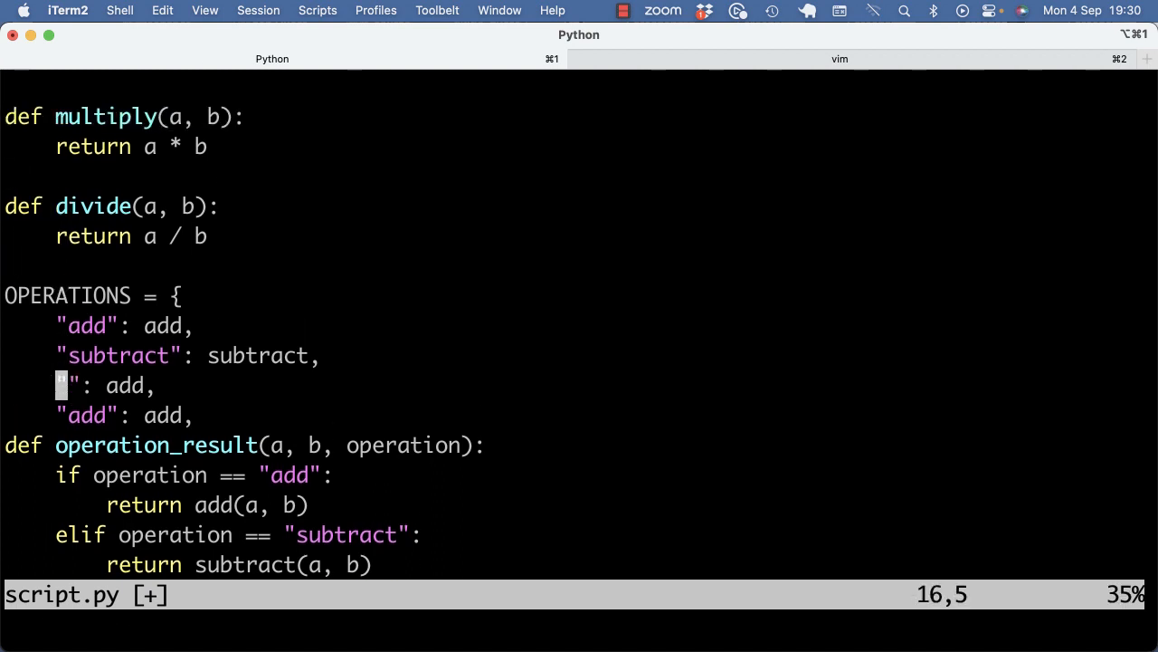
type("mul")
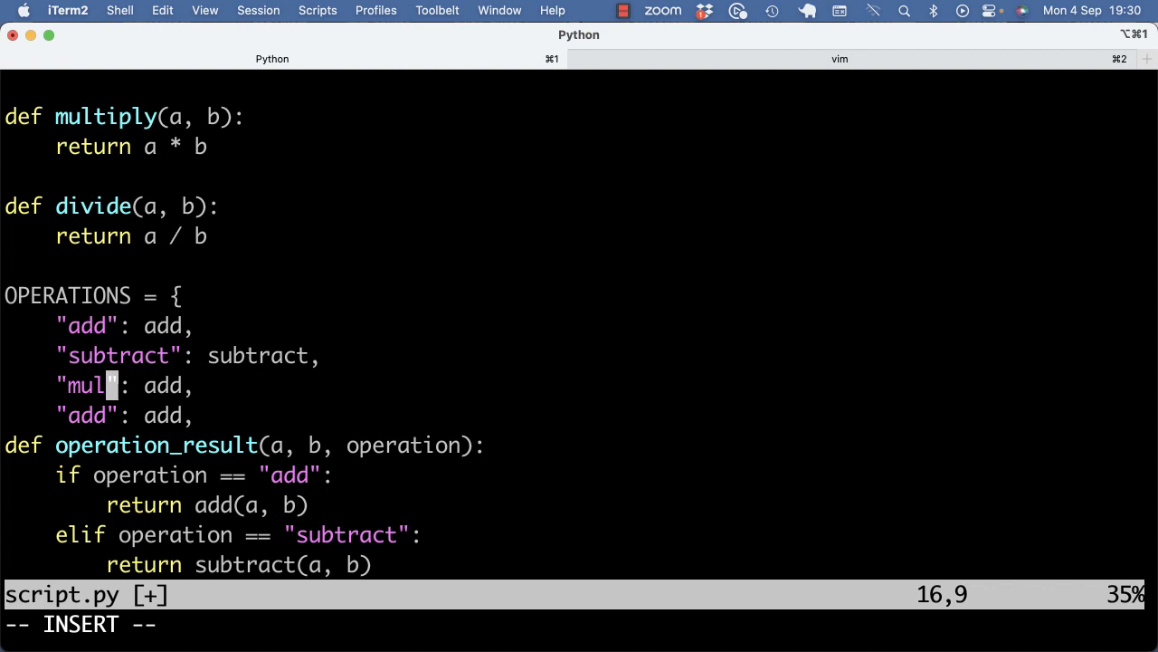
type("tiply")
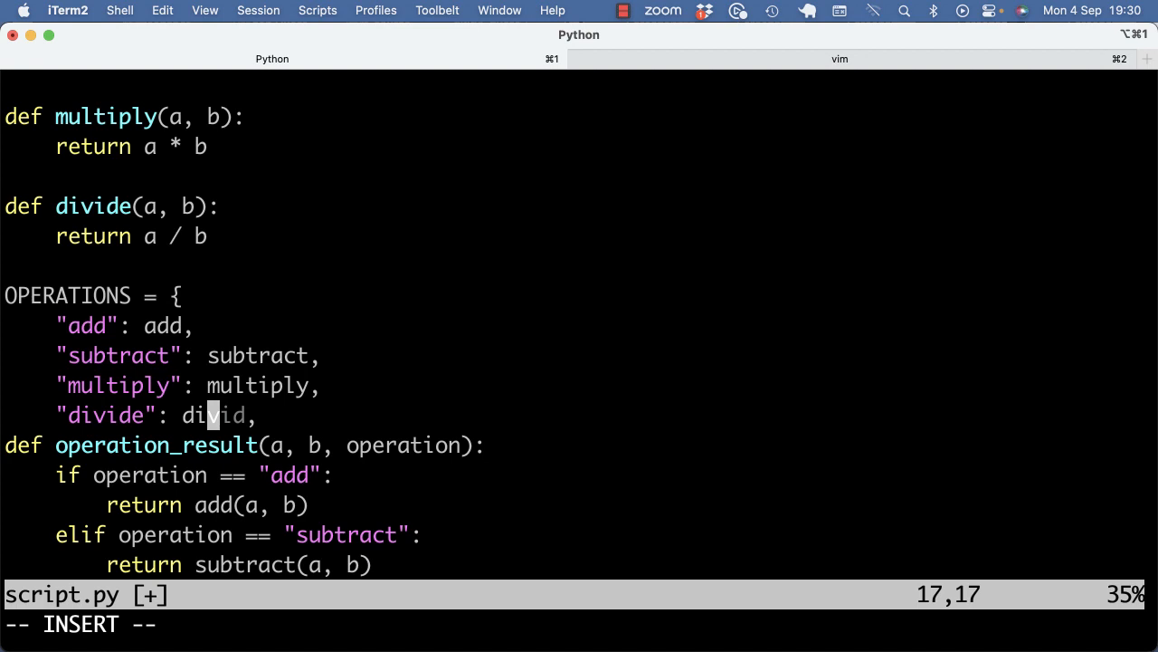
type("e")
type("}")
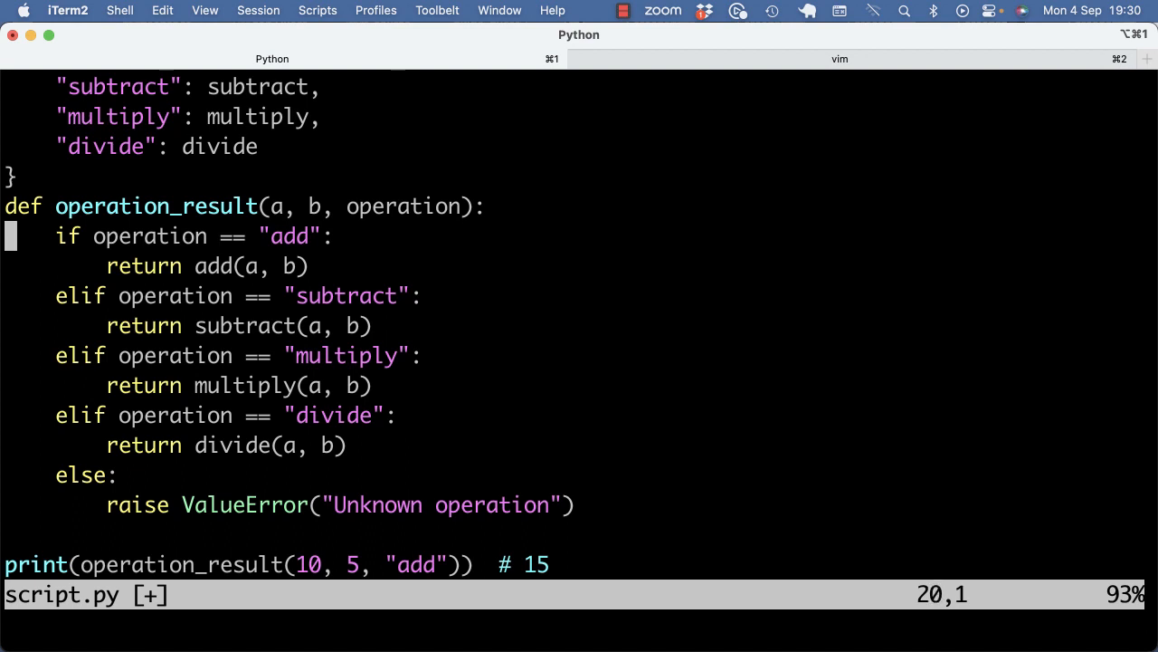
Add the 'return OPERATIONS[operation](a, b)' line and an 'if operation not in OPERATIONS' ValueError guard
type("return OPERATIONS[operation](a, b)")
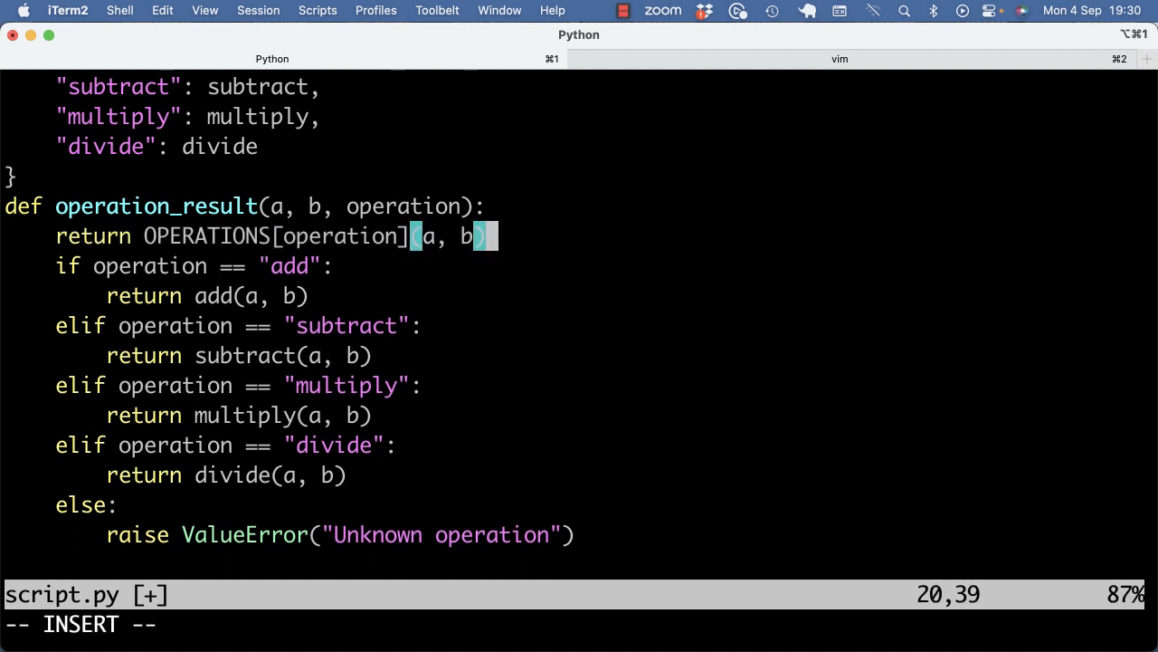
key("V")
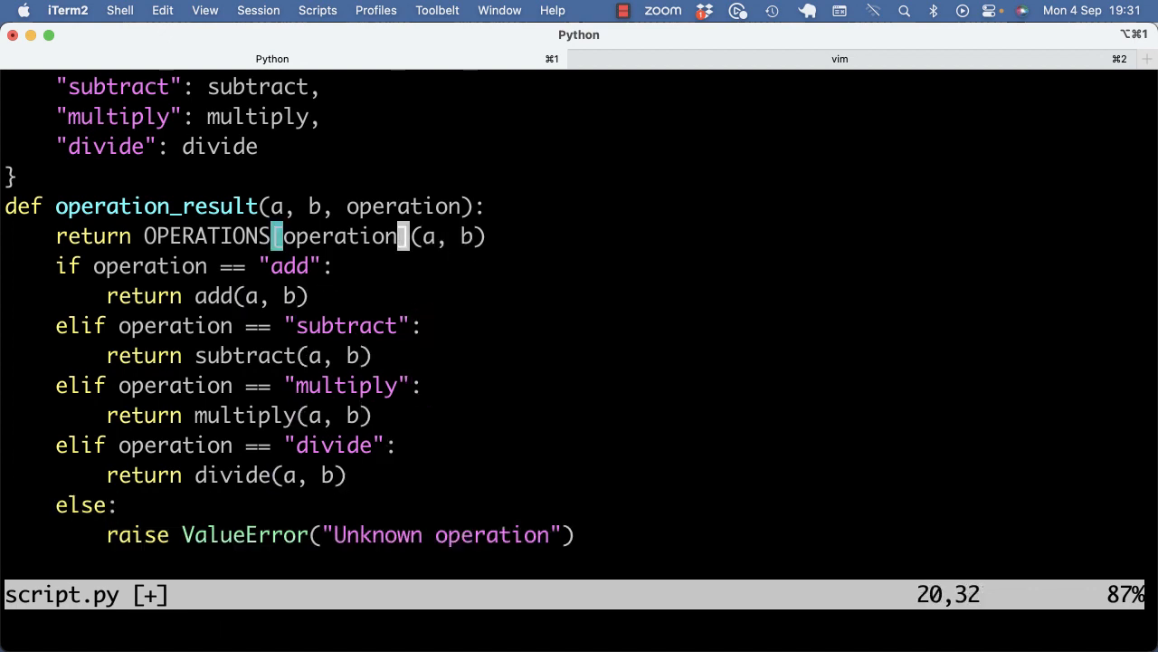
type("if operation not in OPERATIONS:")
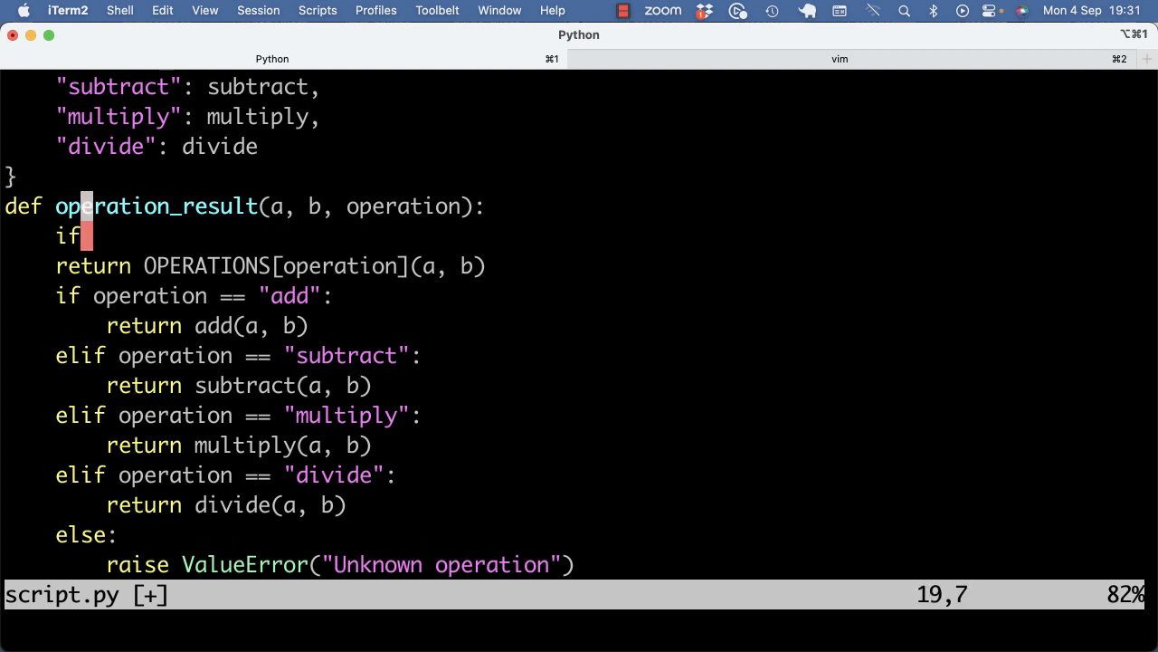
type("operation not in OPERATIONS:")
type("raise ValueError(\"Unknown operation")
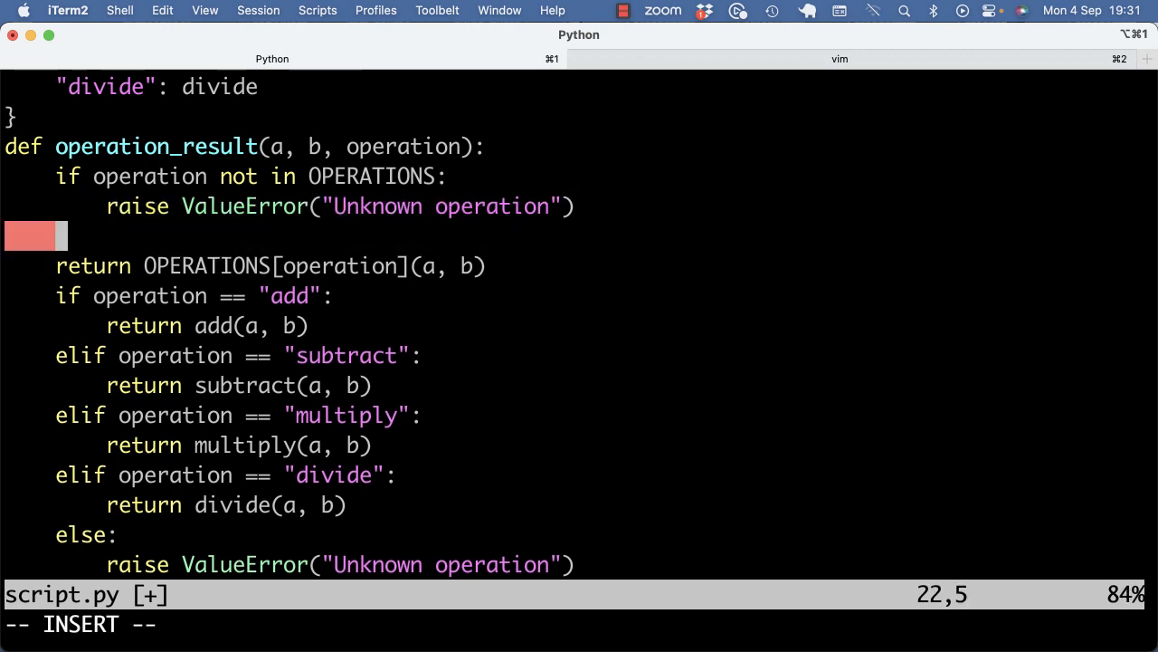
type("else")
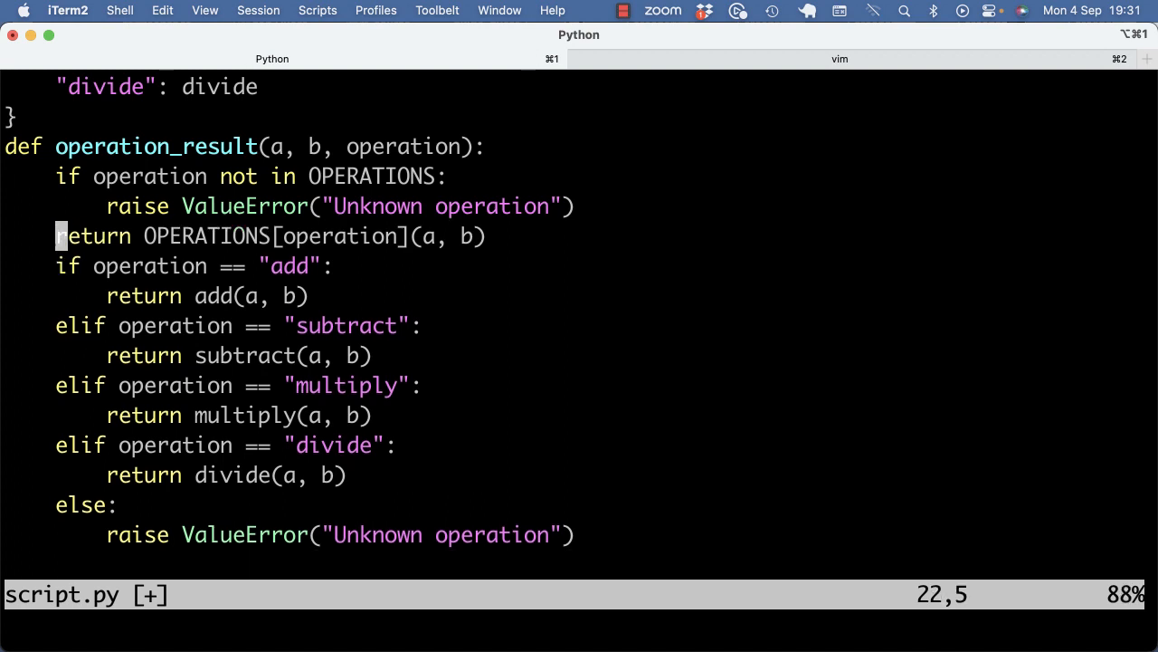
key("V")
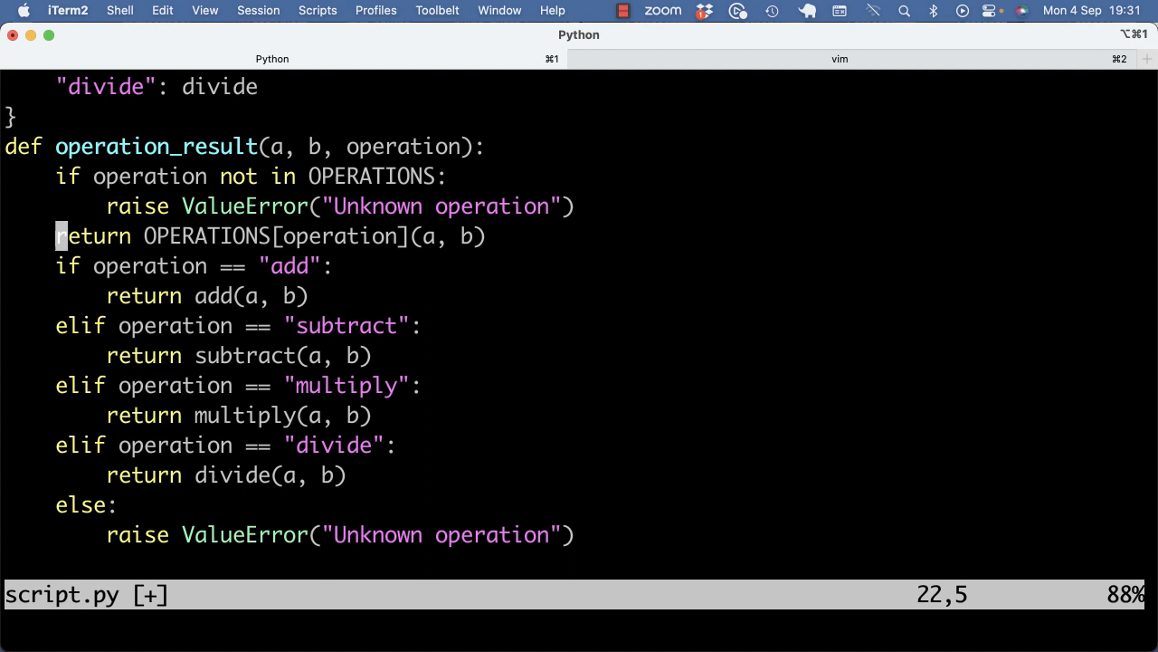
key("V")
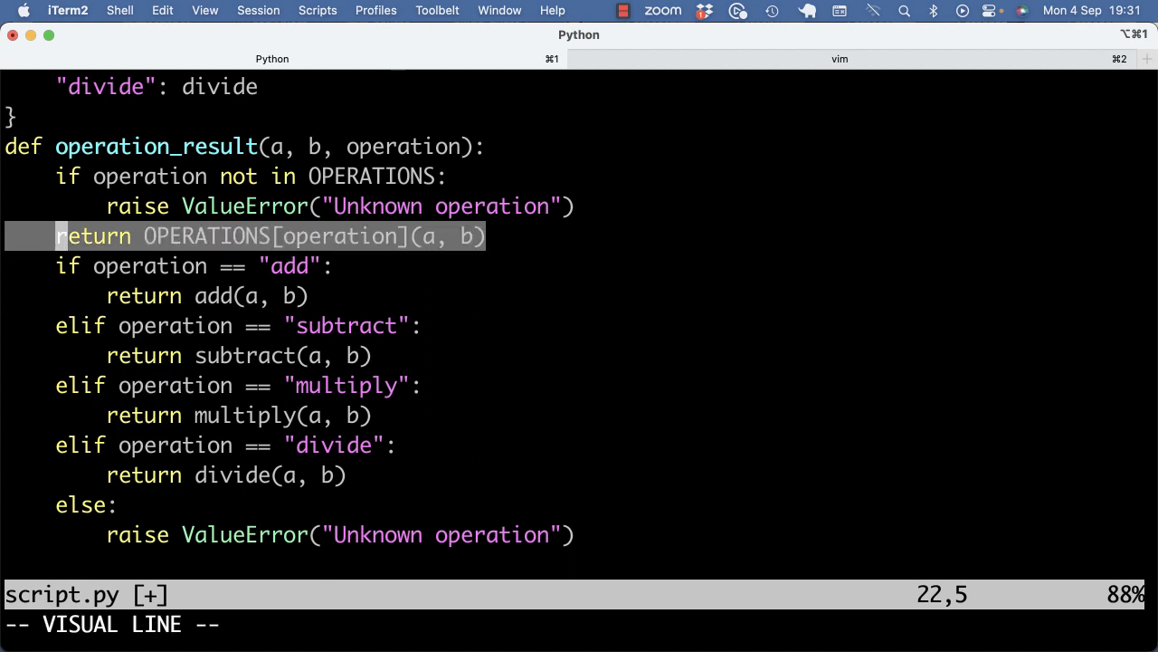
key("Escape")
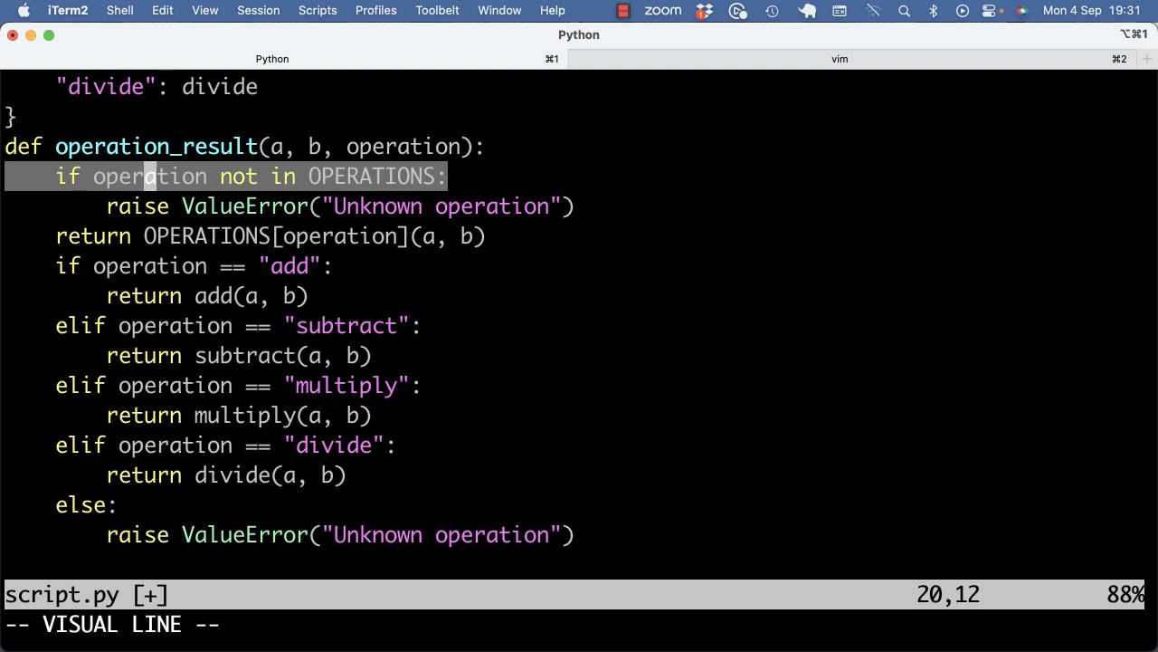
key("j")
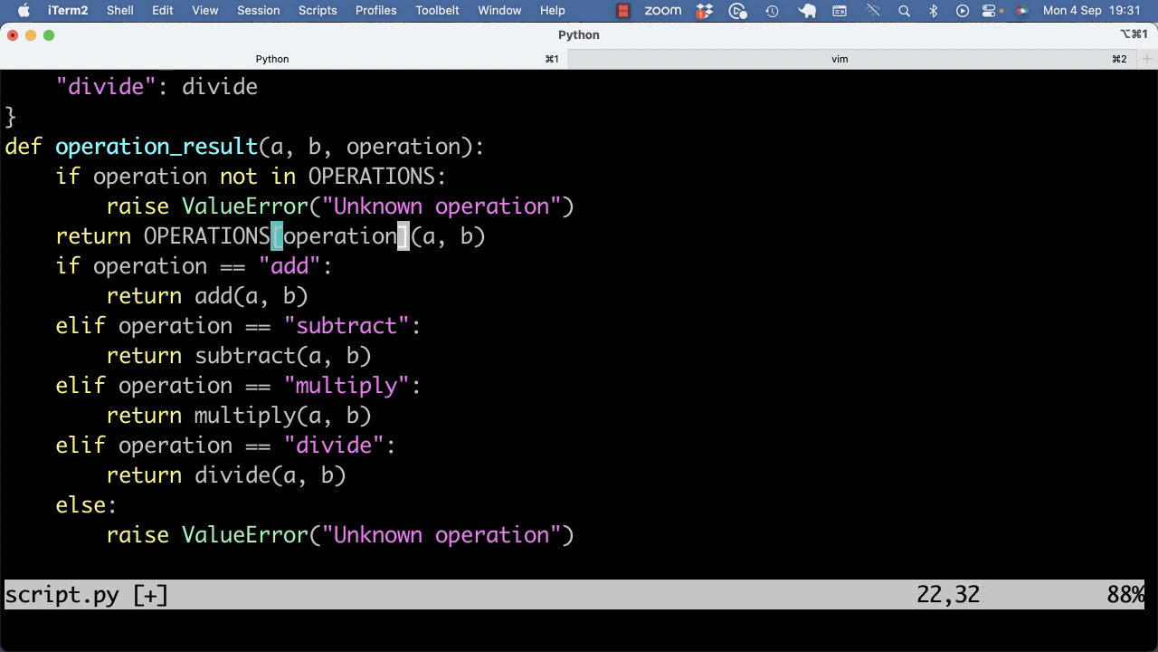
Delete the old if/elif/else chain and check the OPERATIONS dictionary's matching braces
key("V")
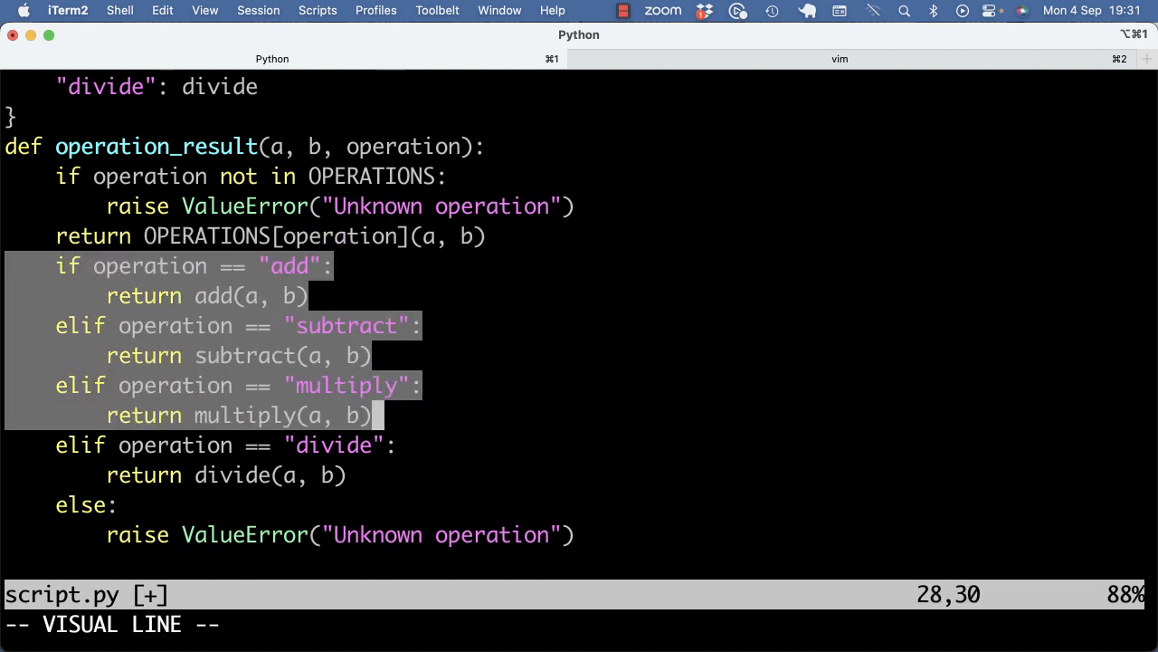
key("d")
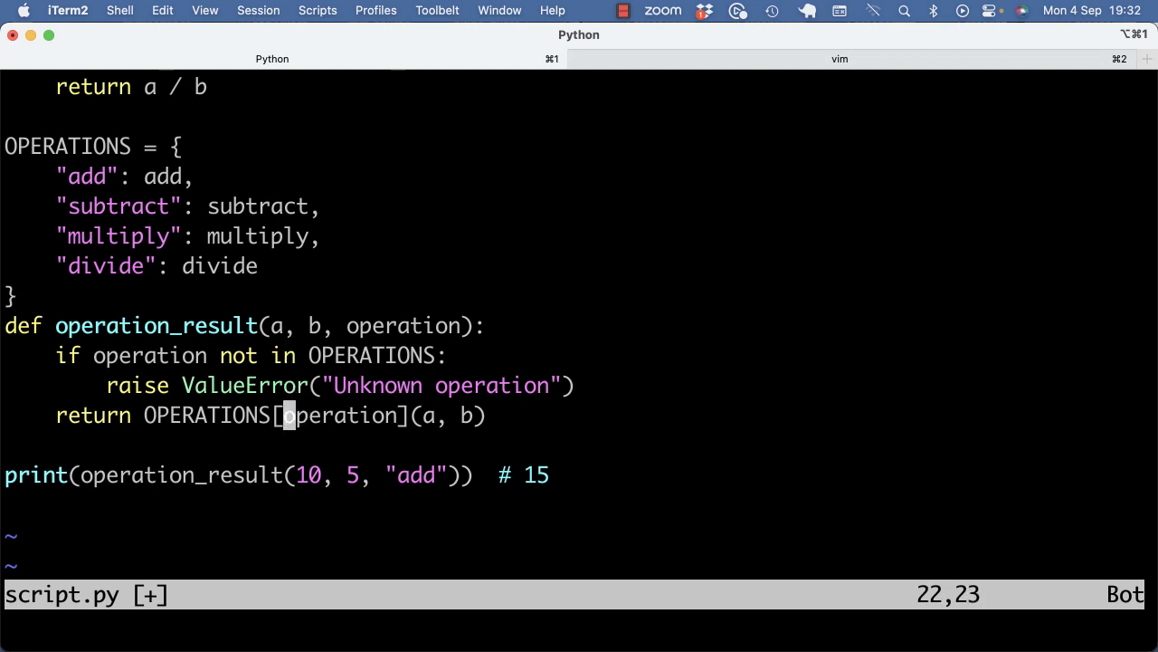
key("l")
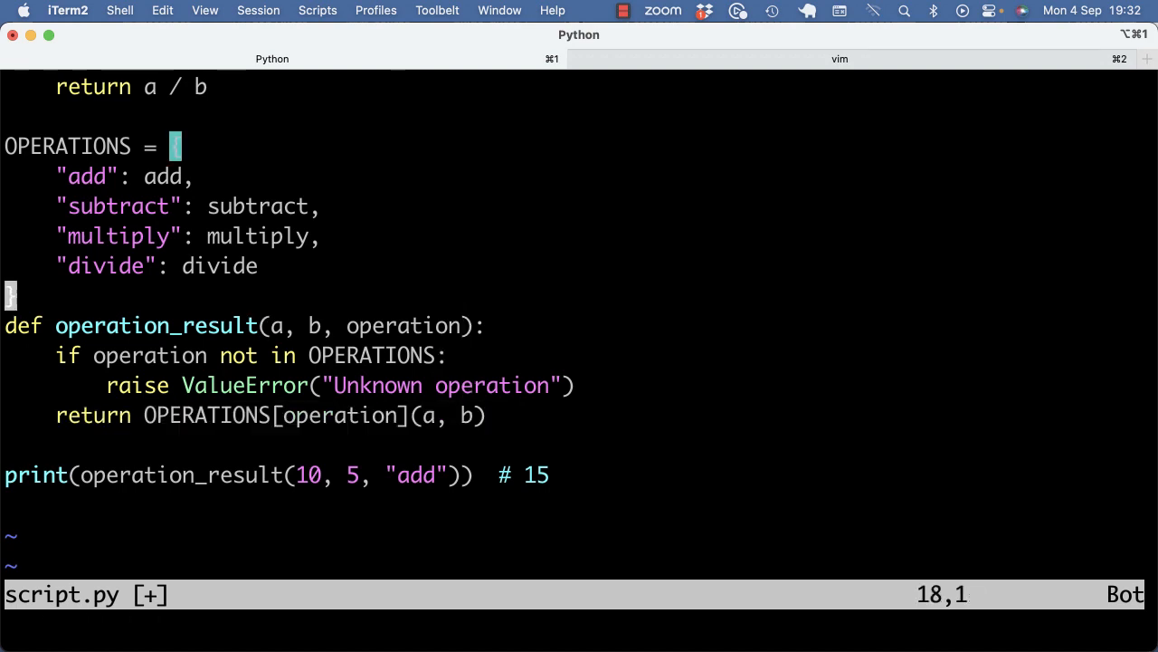
type("{")
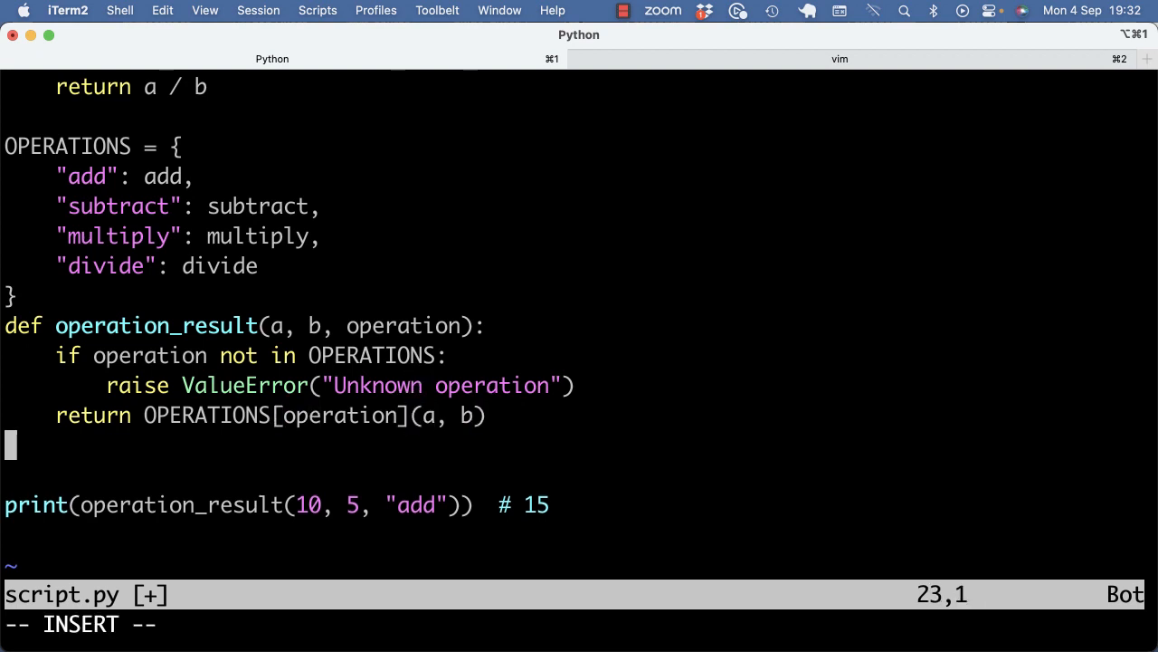
type("\"add\"")
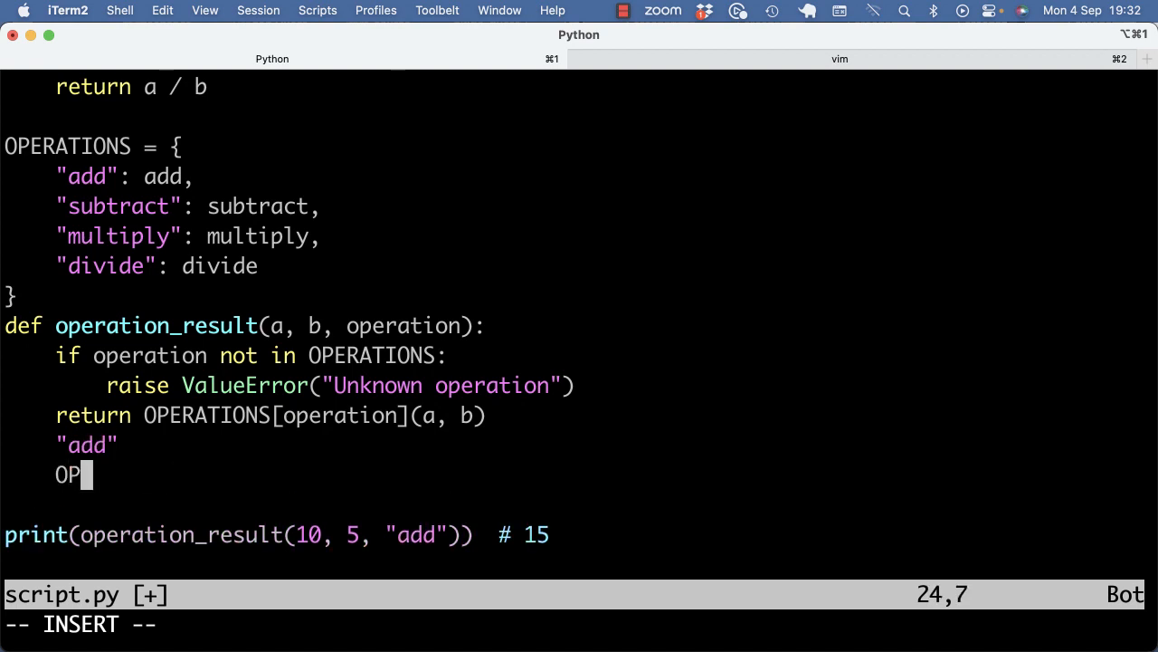
type("ERATIONS[\"add\"]")
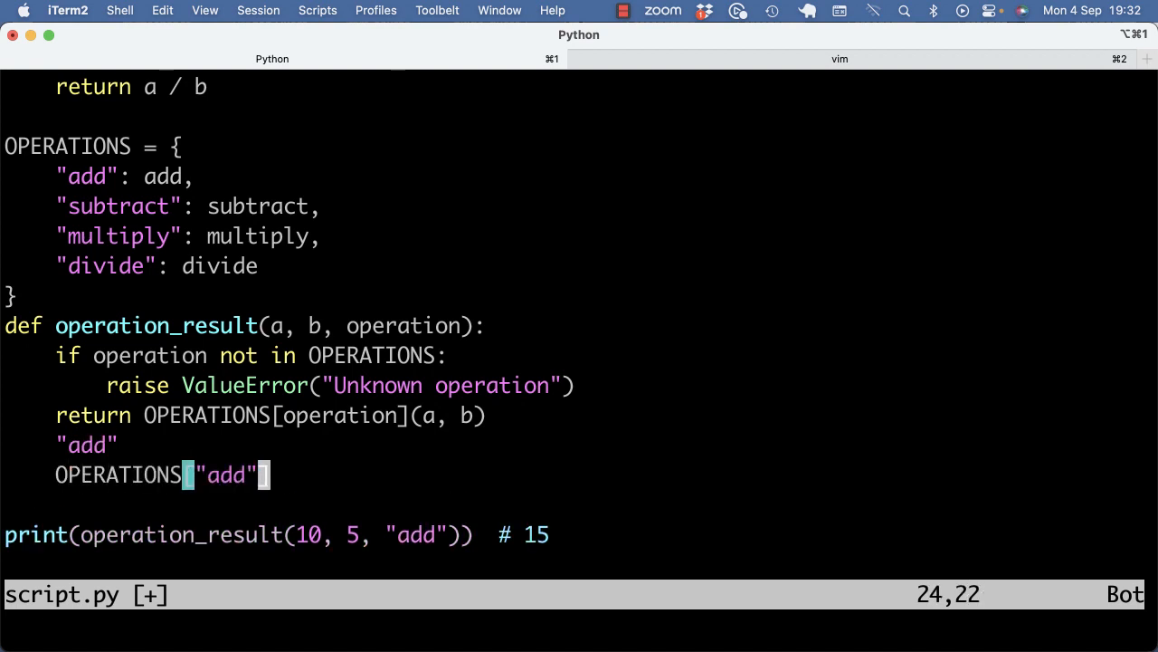
type("-> add")
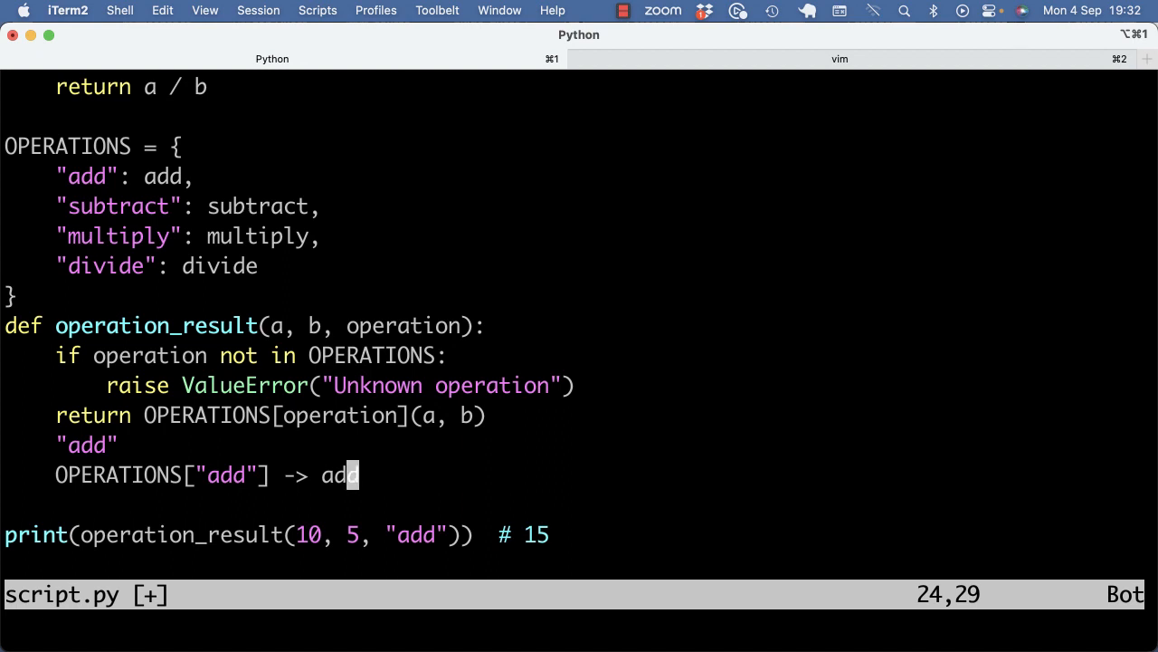
type("add =")
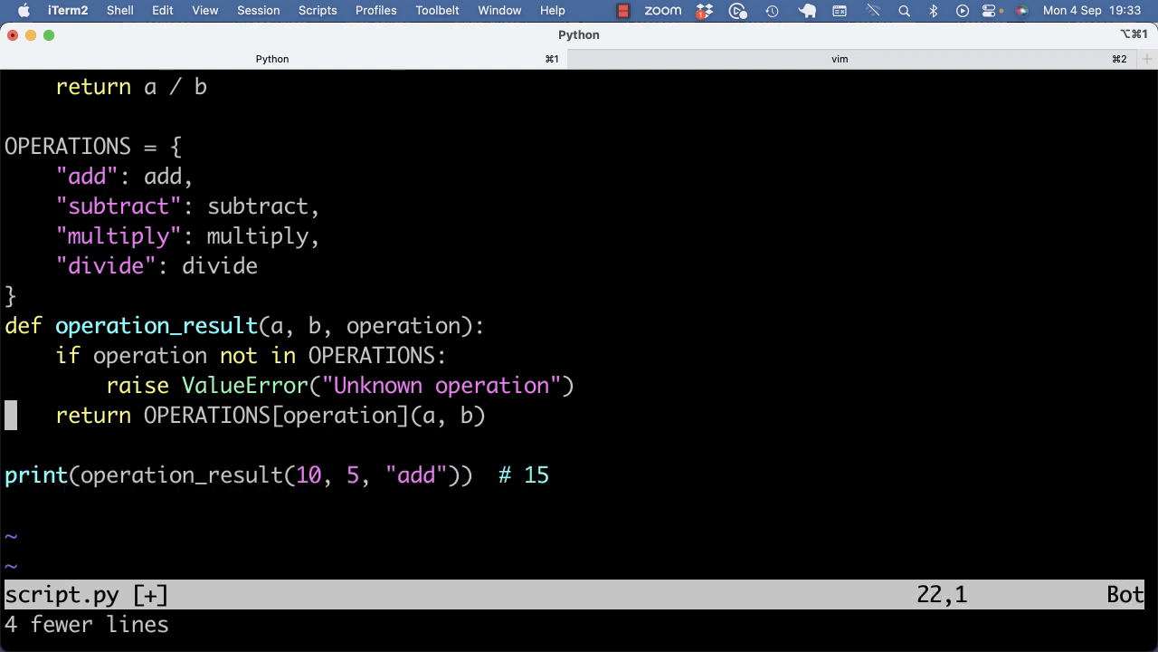
key("Up")
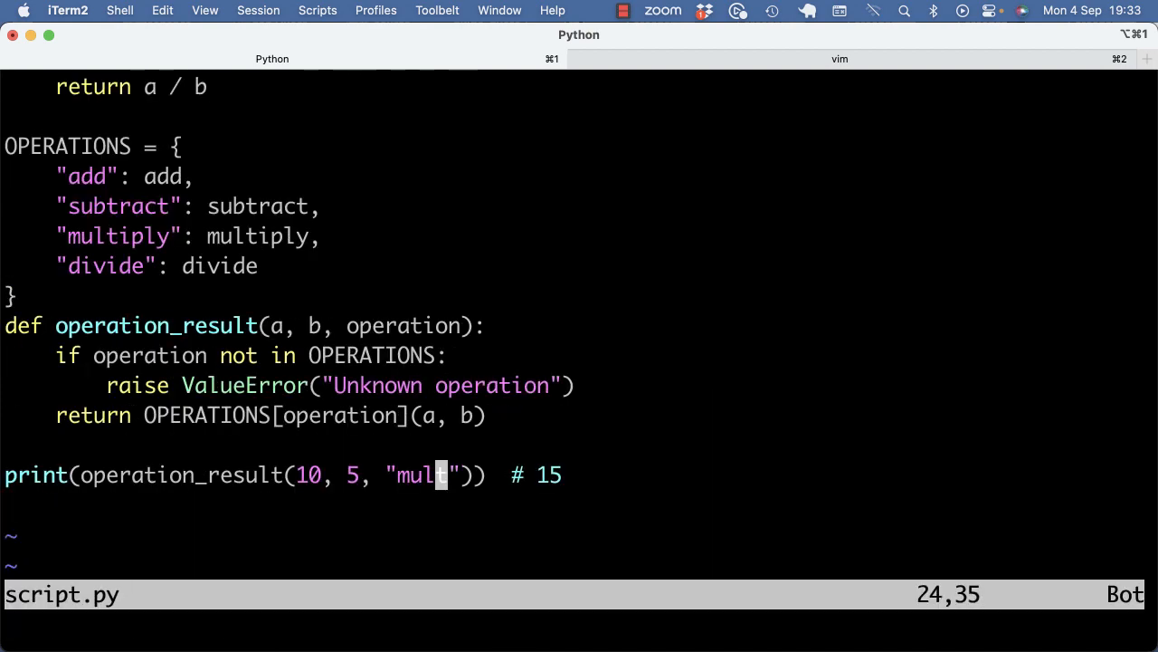
Edit the operation name in the print call, run the script, and return to the code
type("ip")
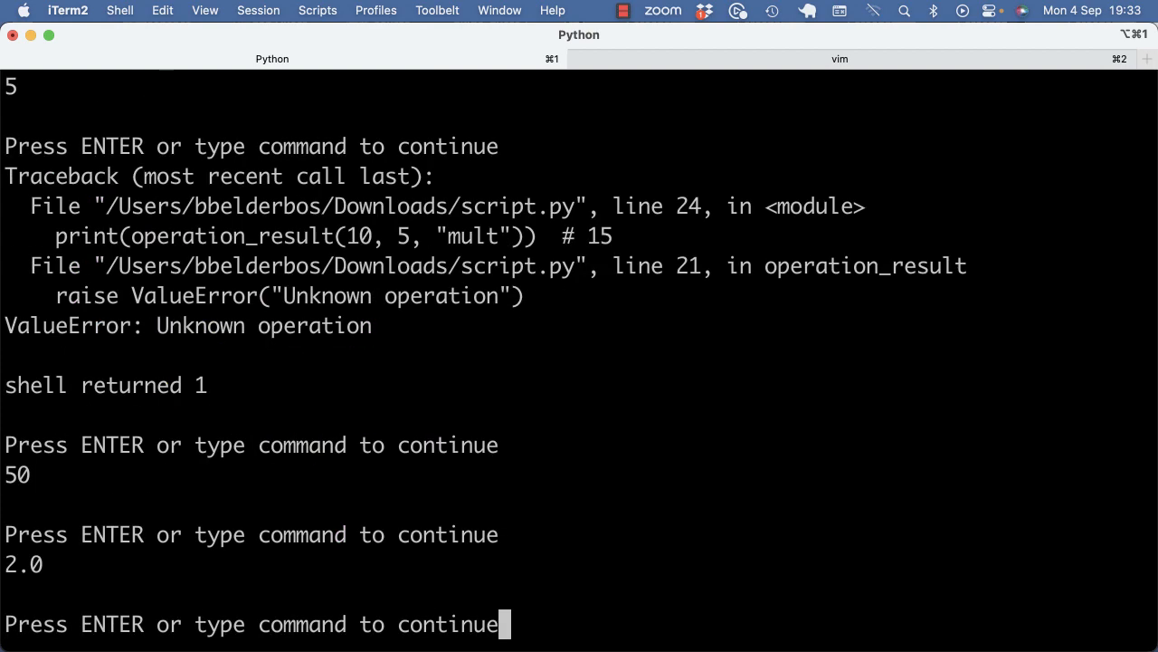
left_click(840, 58)
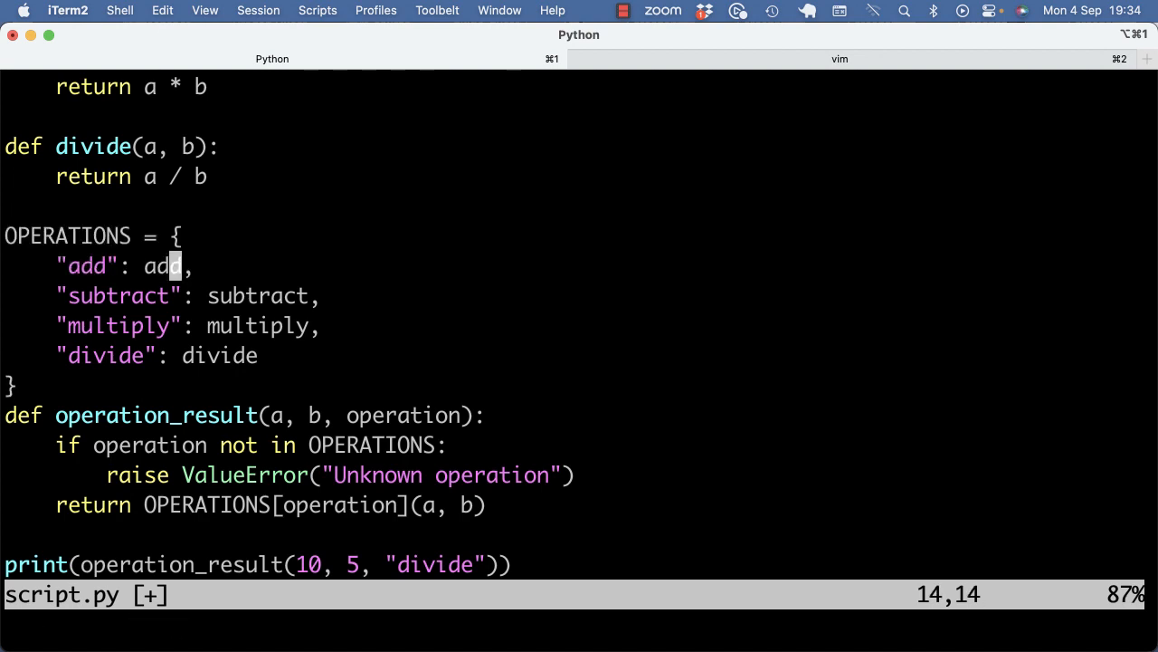
Add 'import operator' as a new first line of script.py
key("j")
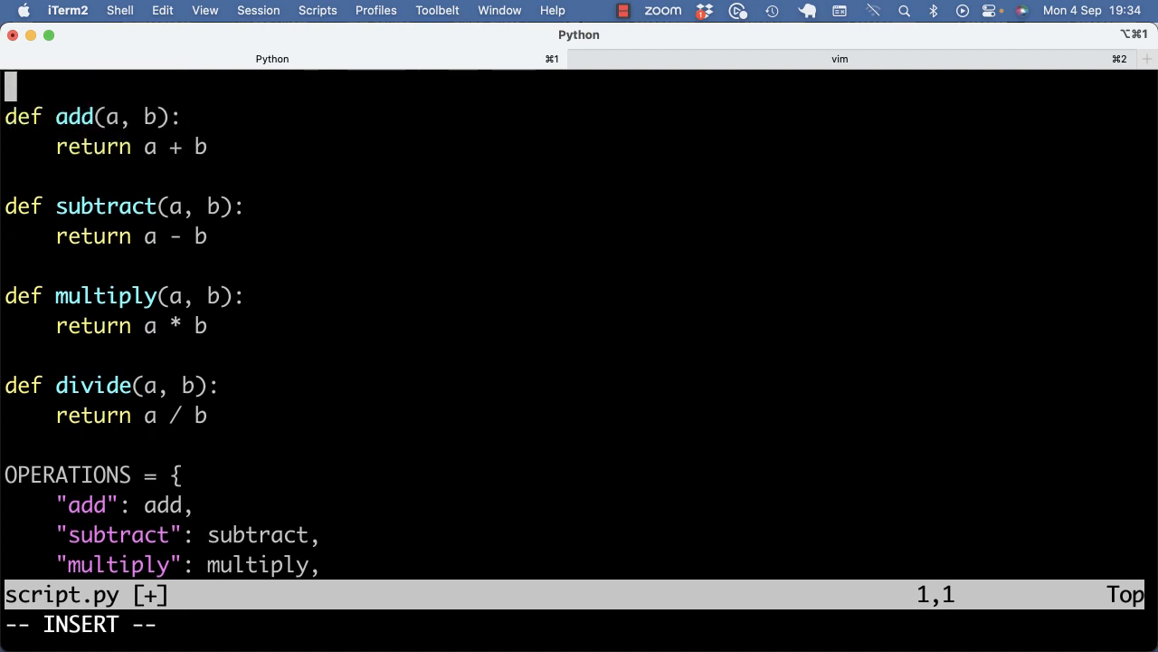
type("import operator")
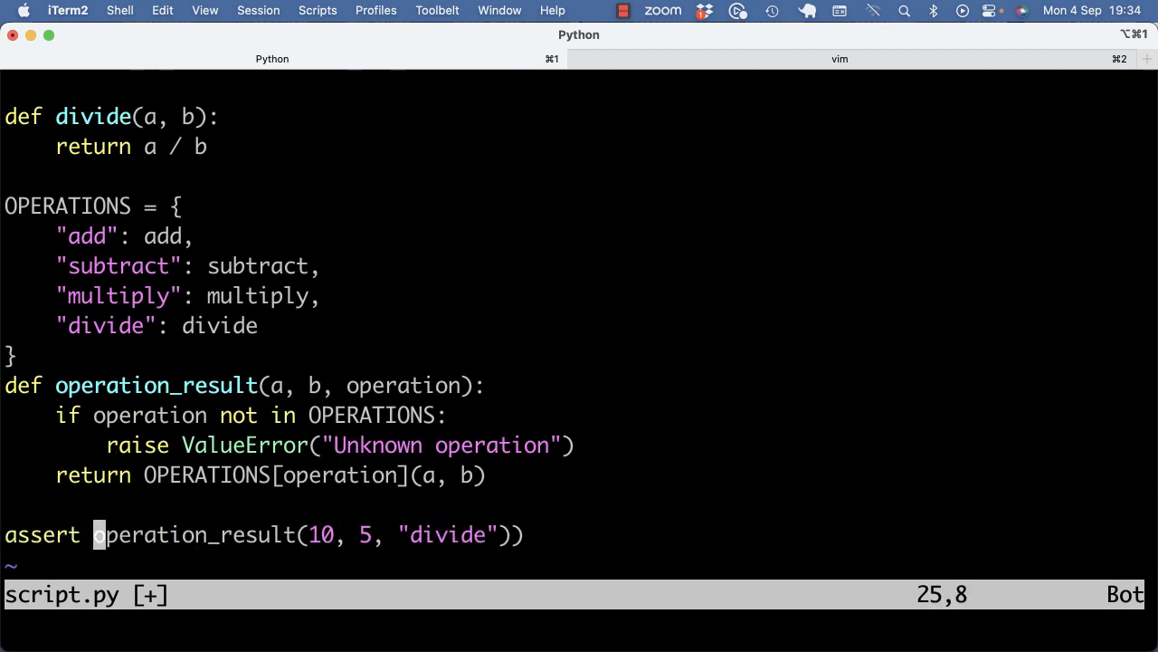
Write assert checks that divide returns 2.0, multiply returns 50, plus an add check
type("== 2")
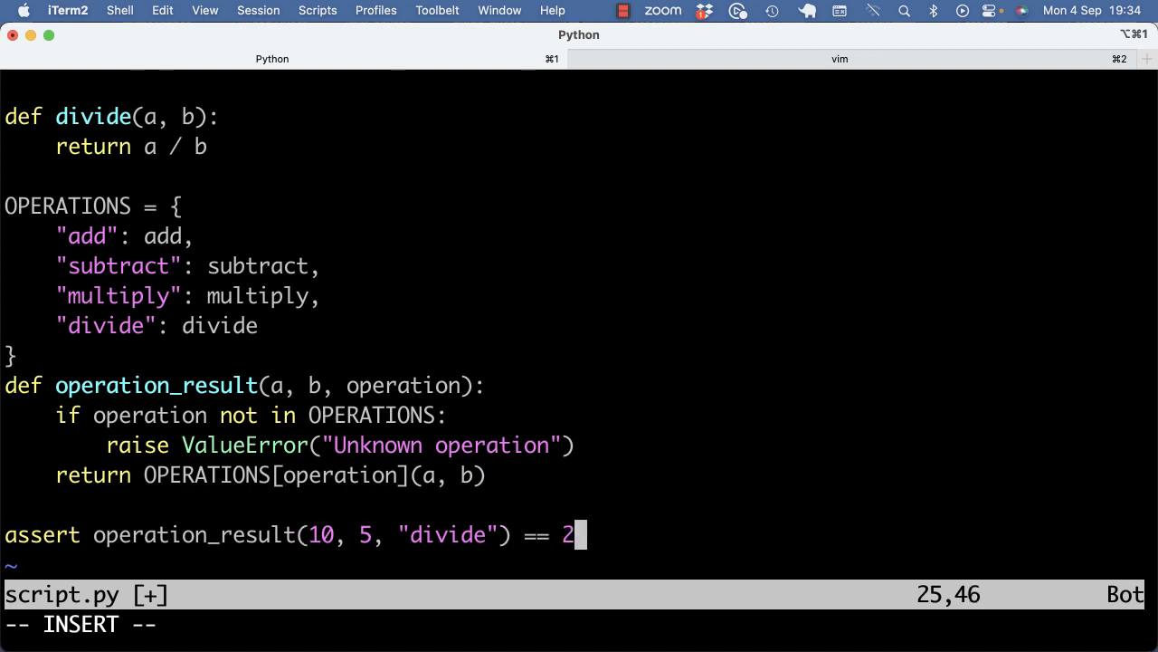
type(".0")
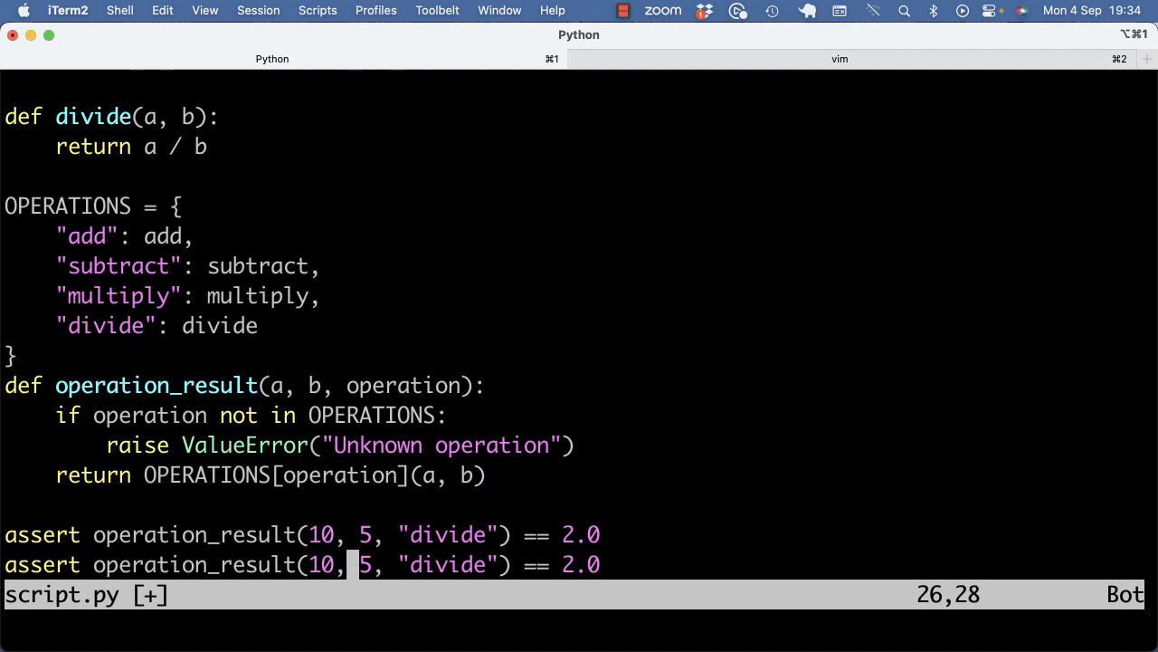
type("multiply")
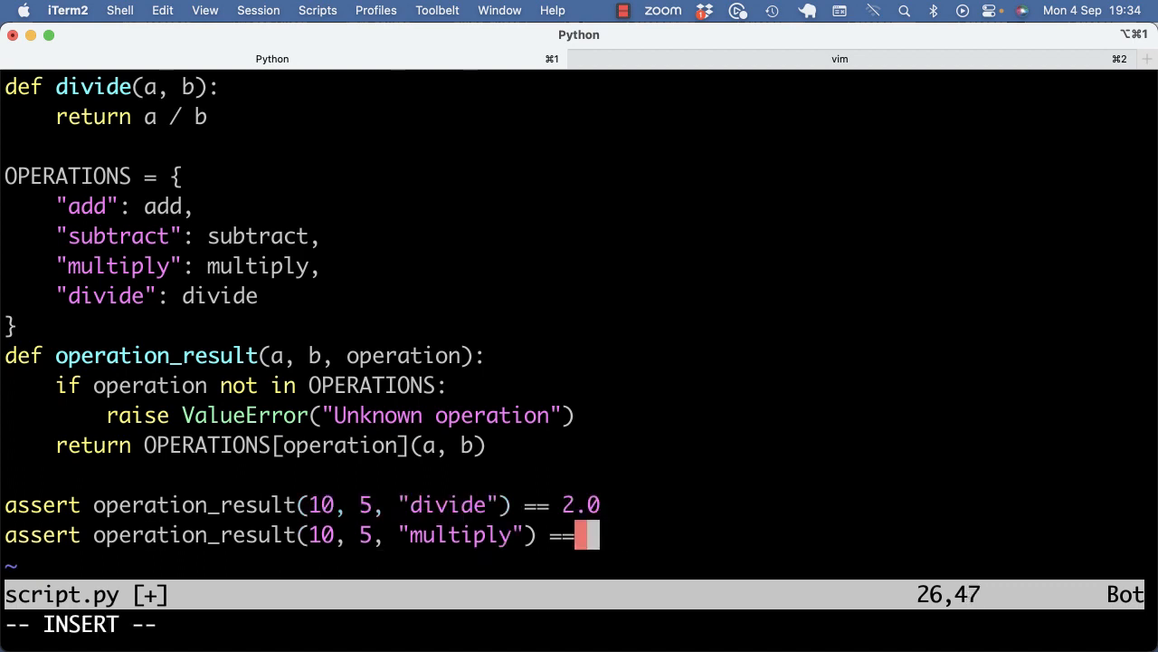
type("50")
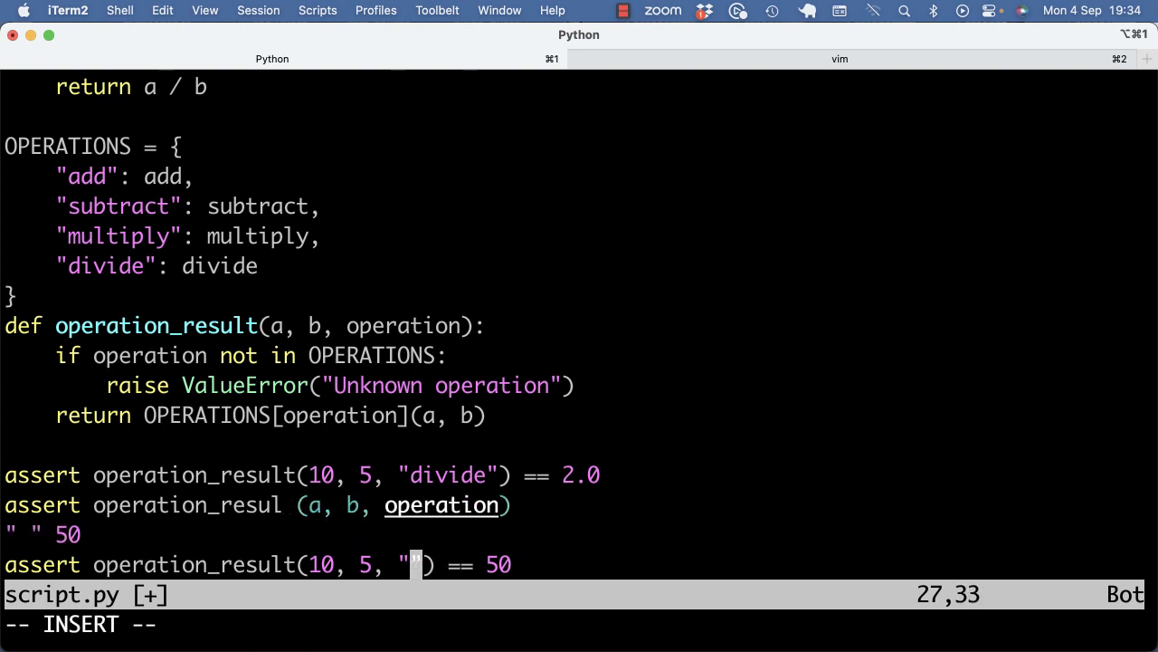
type("sum")
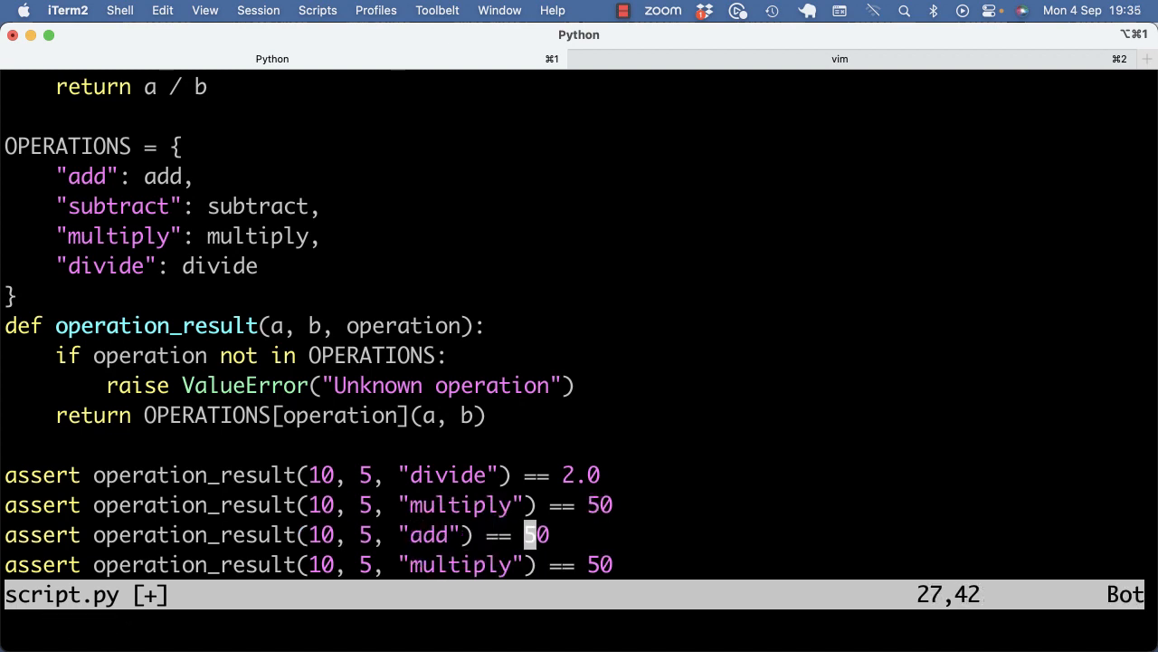
type("1")
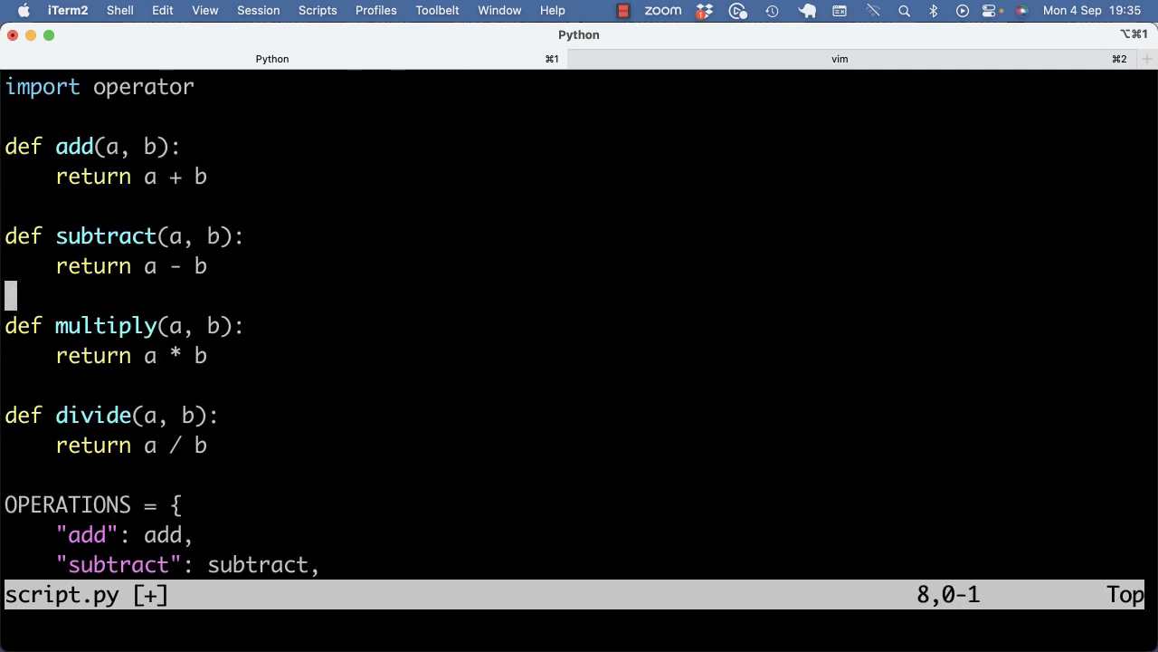
Change the OPERATIONS values to operator.add, operator.sub, operator.mul and operator.div, and save
scroll("down", 3)
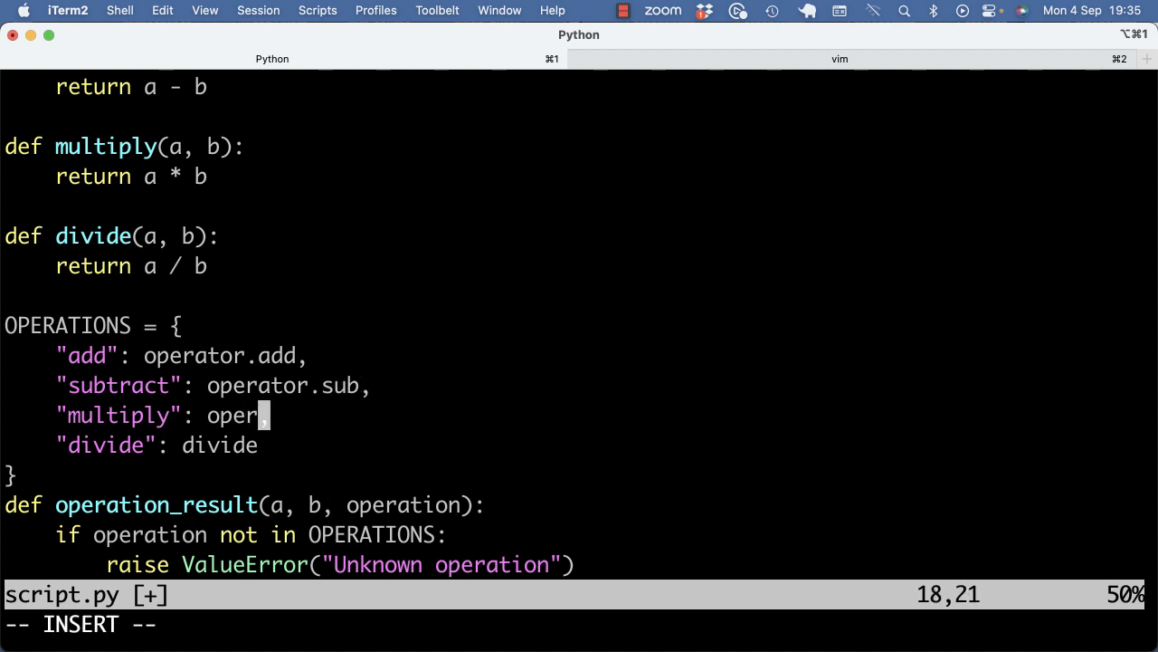
type("mul")
left_click(572, 445)
type("operat")
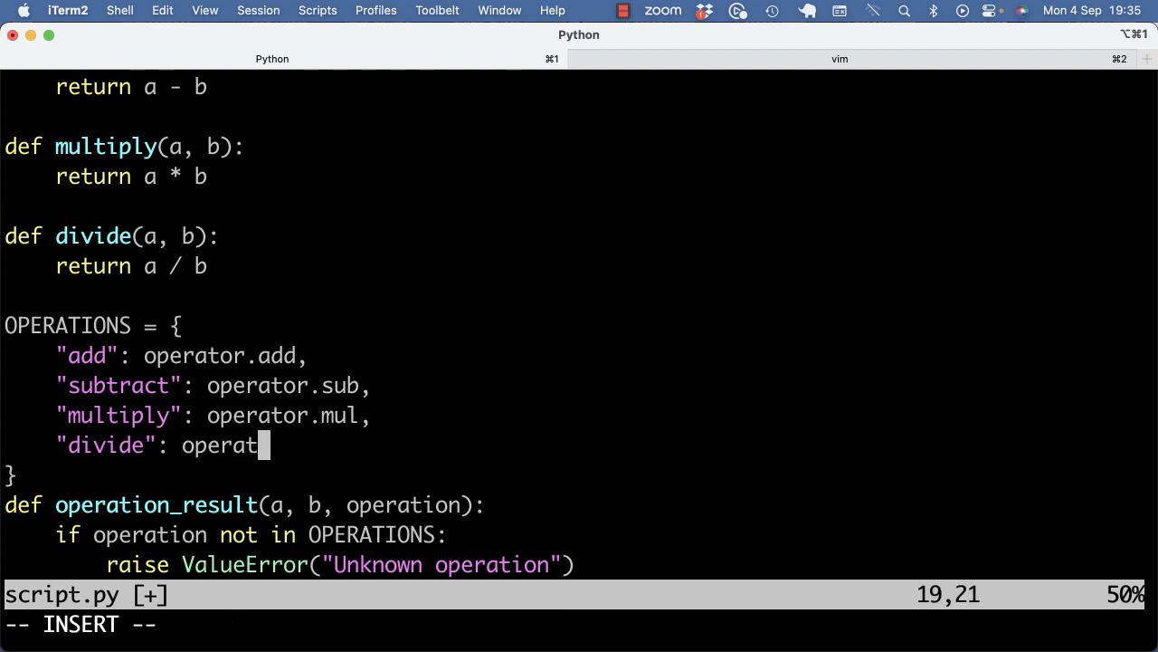
type("or.div,")
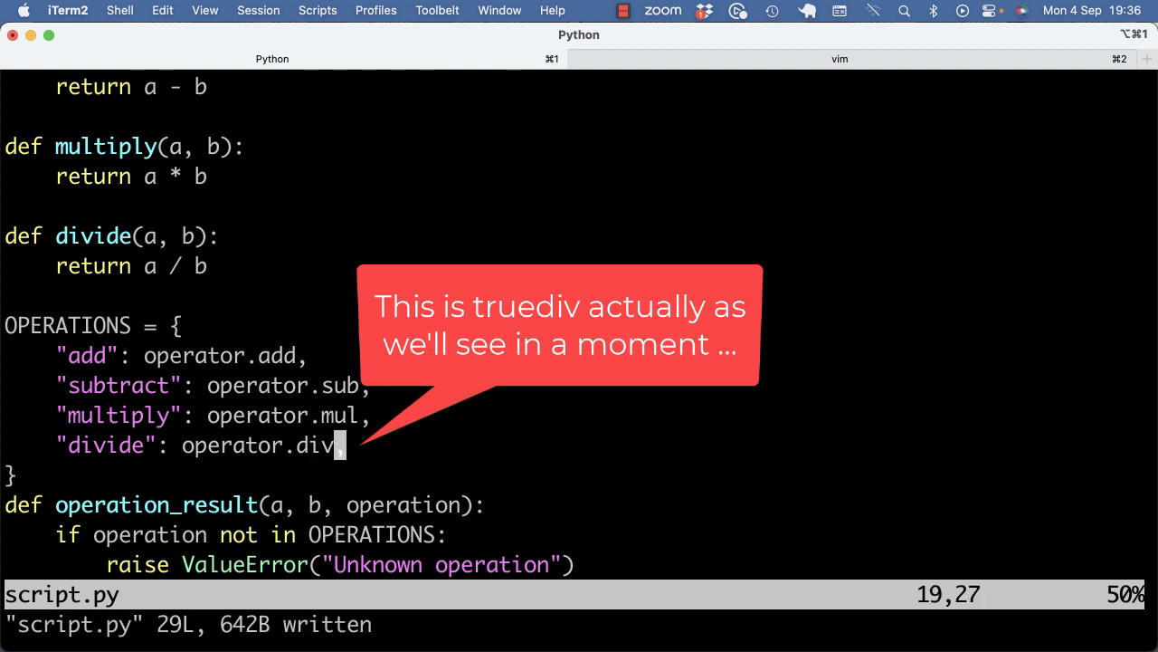
Delete the add, subtract, multiply and divide functions and insert breakpoint() below the import
key("V")
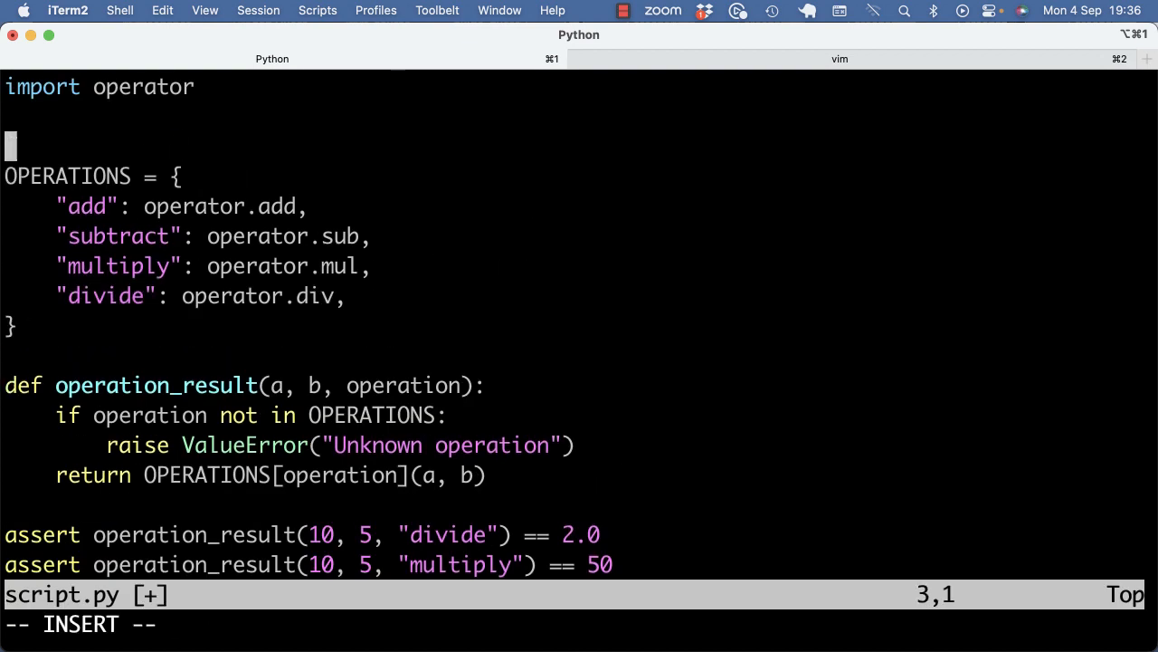
type("breakpoint(9")
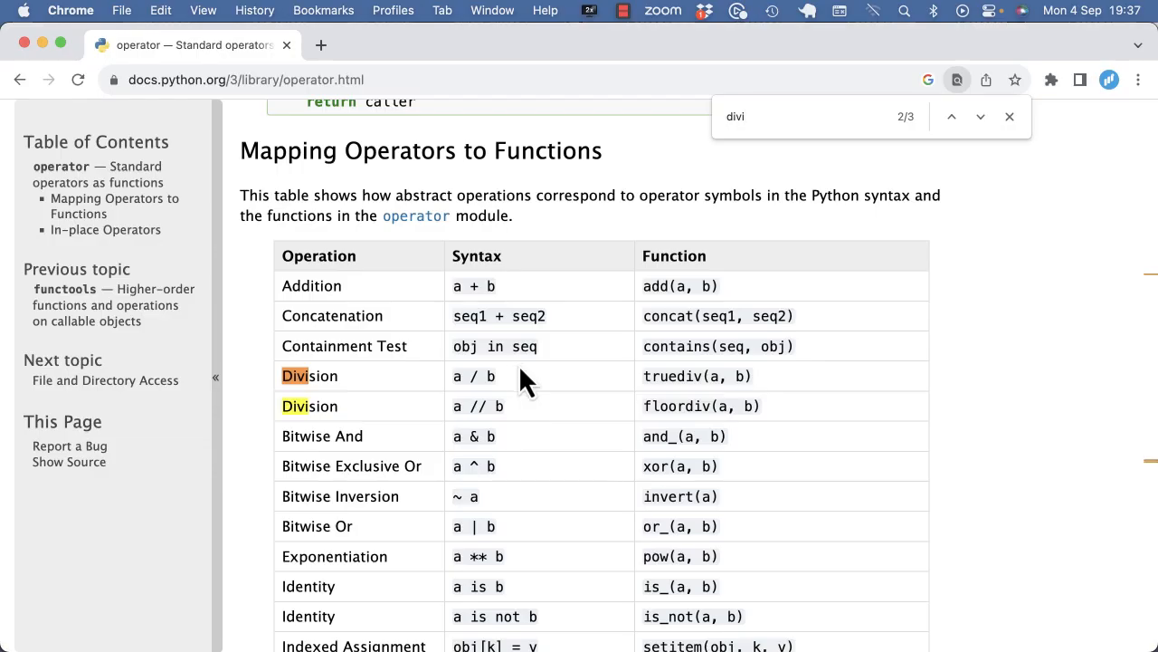
mouse_move(724, 409)
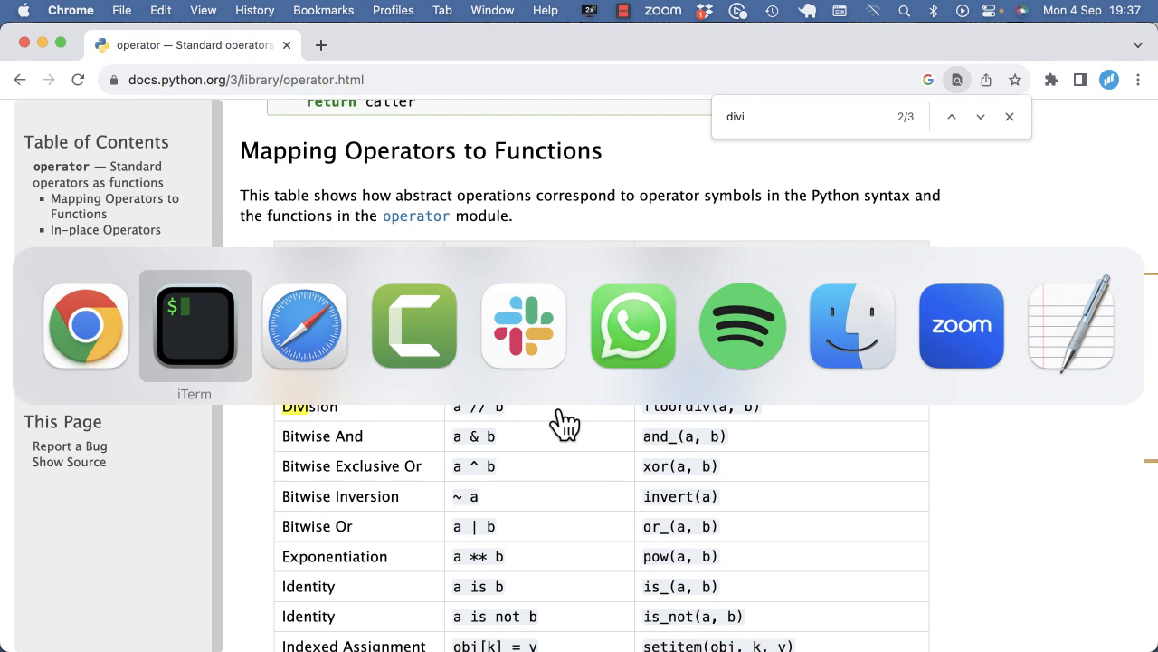
Return to the terminal after checking Division maps to truediv and floordiv in the docs
left_click(194, 326)
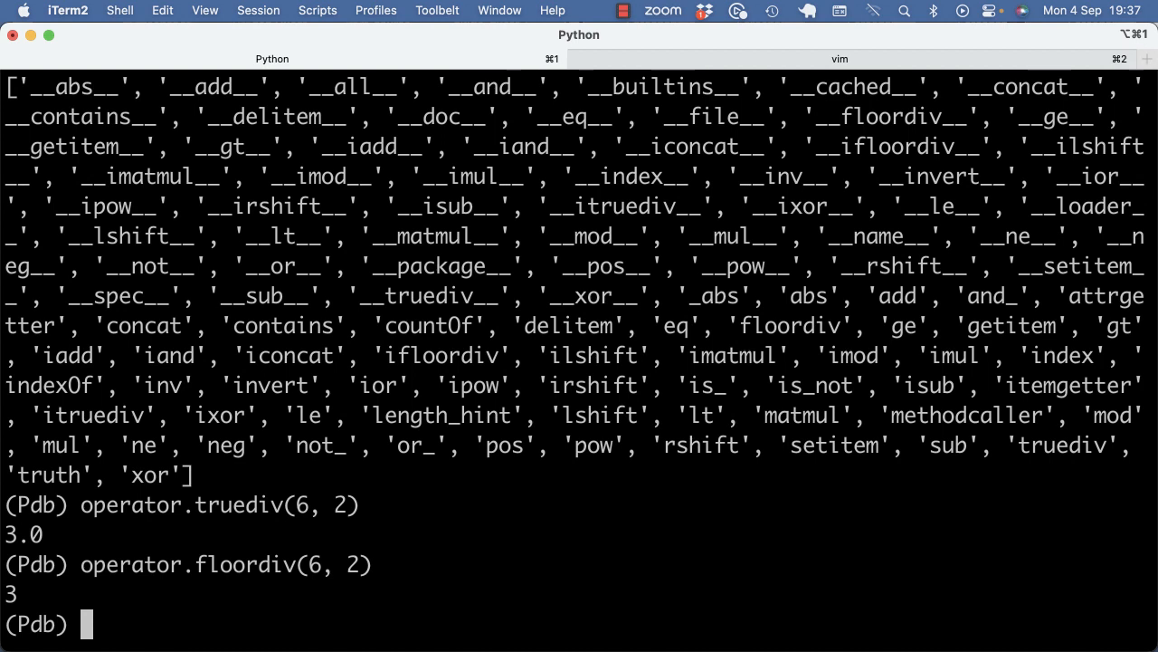
In Pdb, compare operator.floordiv(6, 2) with operator.truediv(6, 4)
type("operator.floordiv(6, 2)")
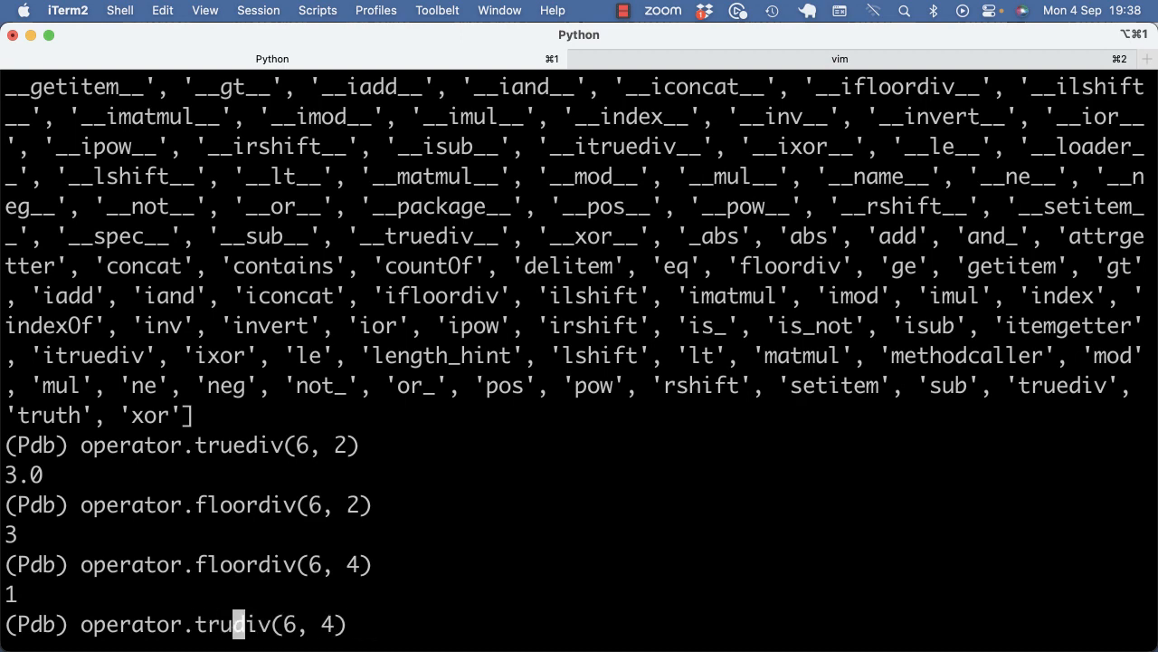
key("enter")
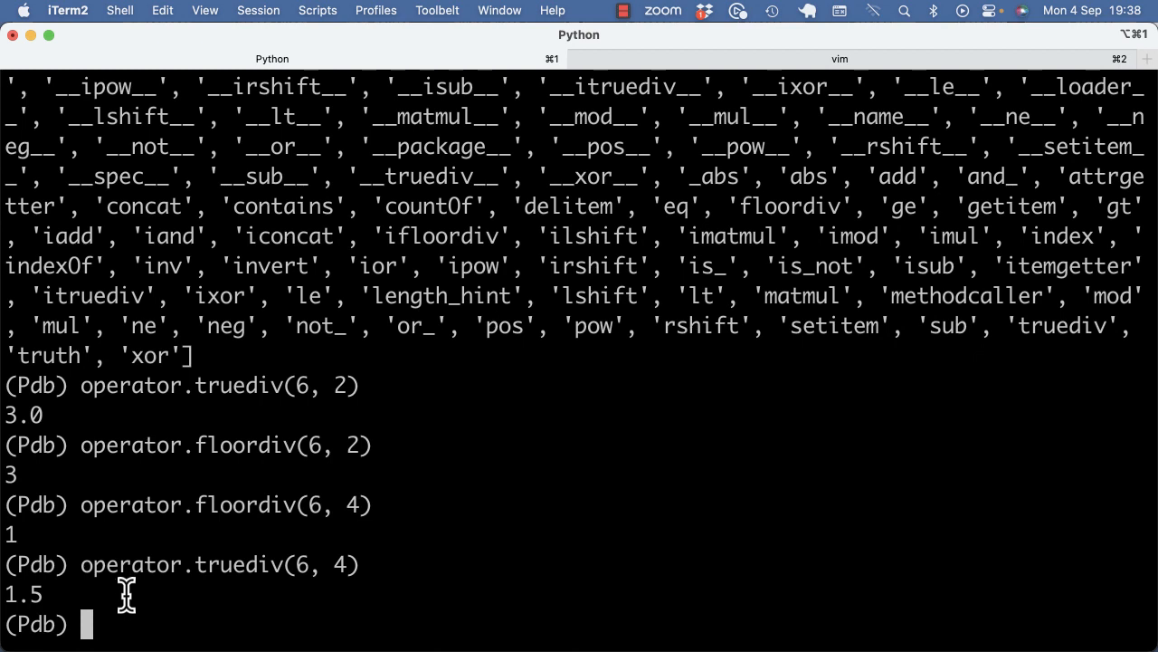
mouse_move(196, 505)
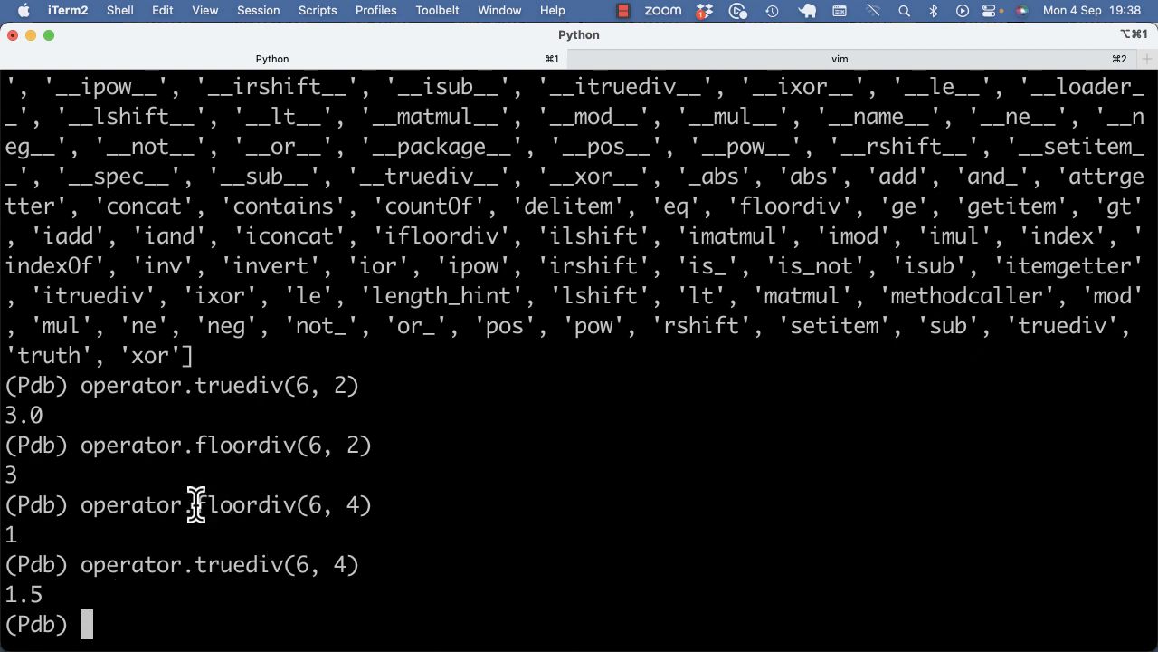
type("operator.truediv(6, 4)")
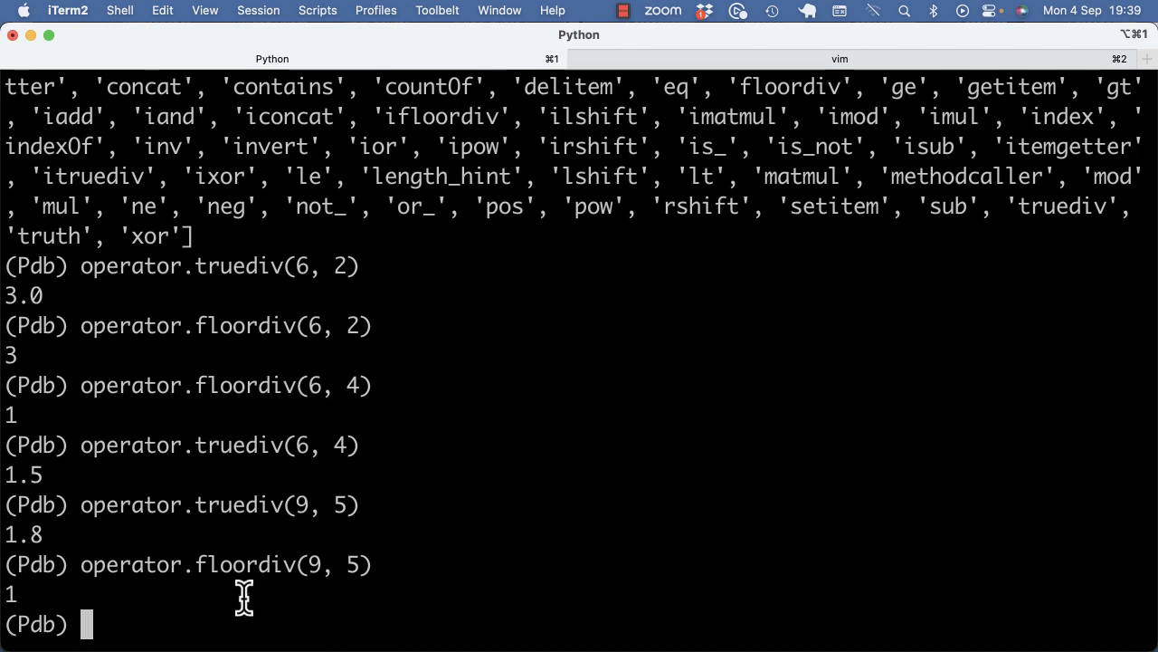
Select and copy the name truediv from the Pdb output
double_click(231, 505)
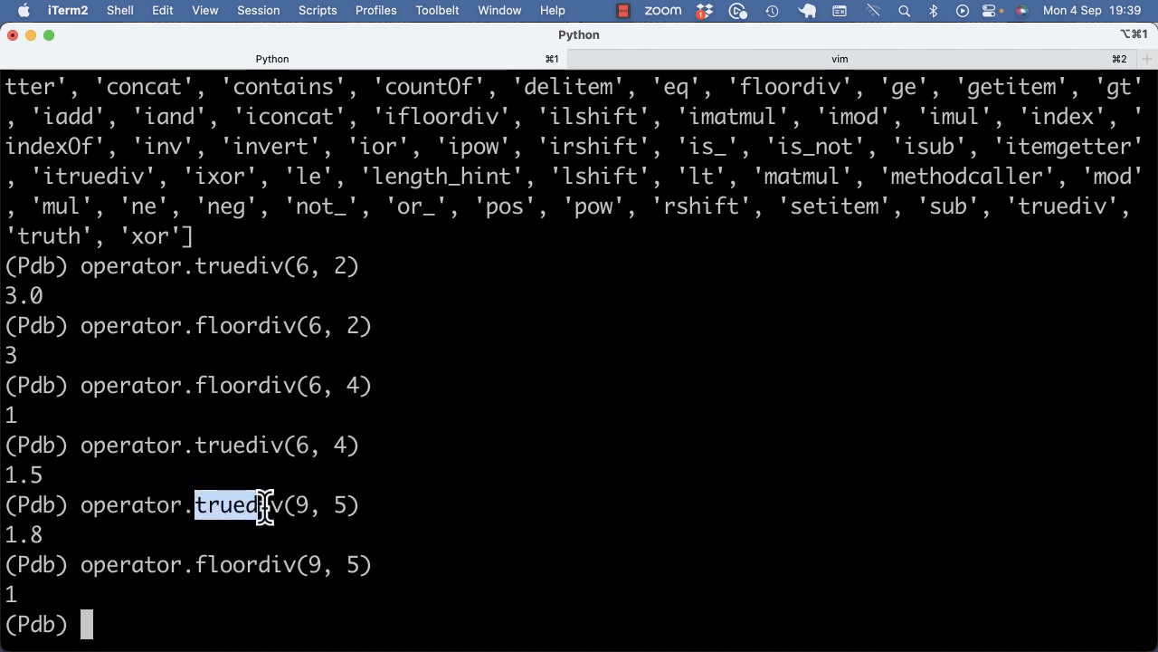
key("ctrl+d")
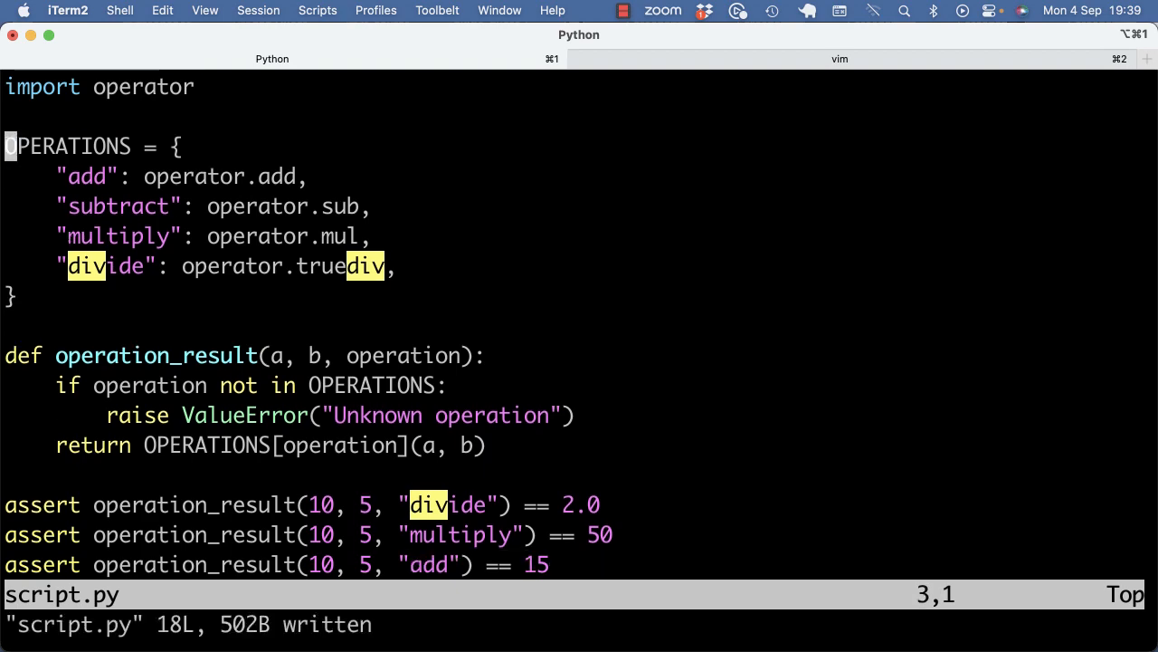
Move through the OPERATIONS entries from add to multiply after switching divide to operator.truediv
key("ctrl+d")
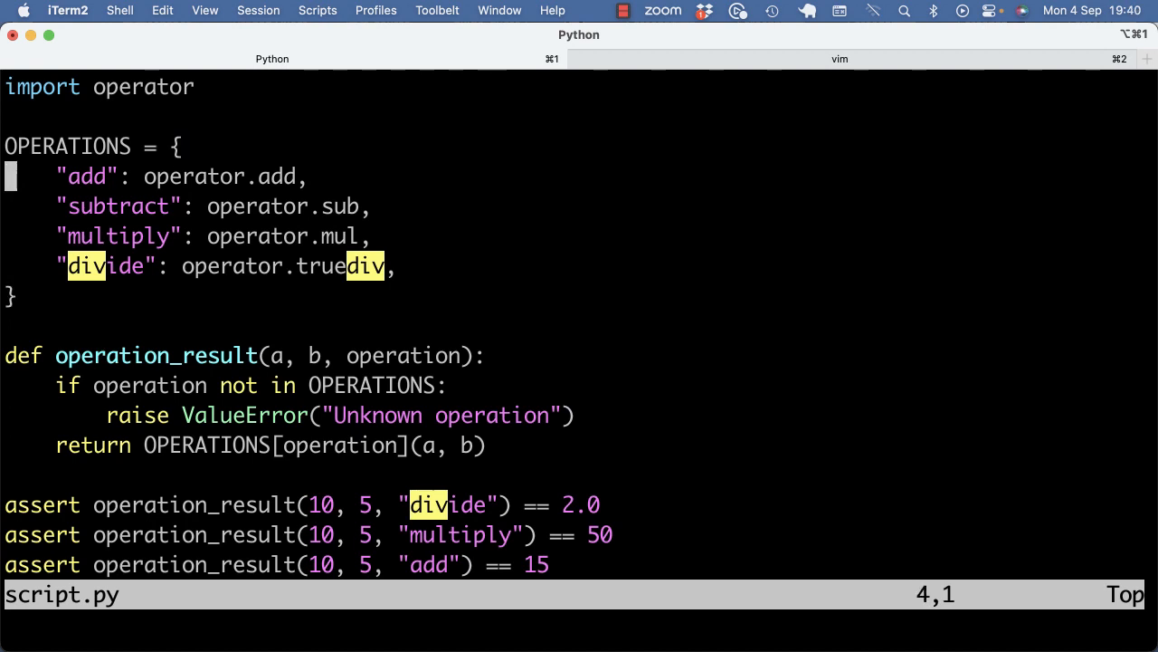
key("Up")
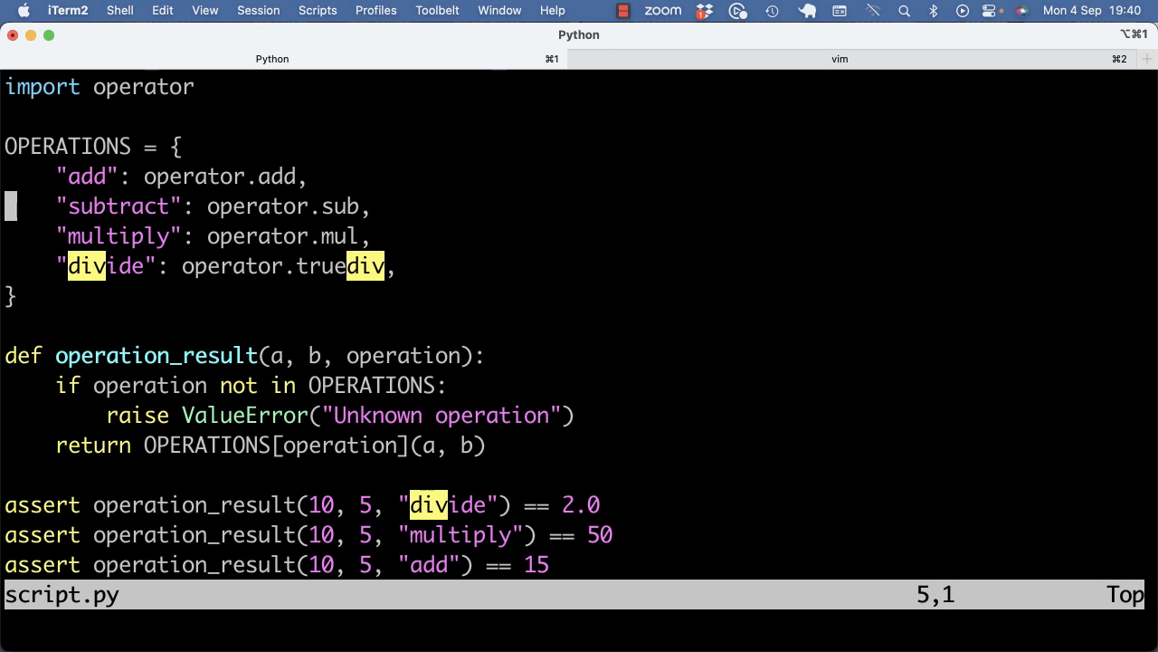
key("j")
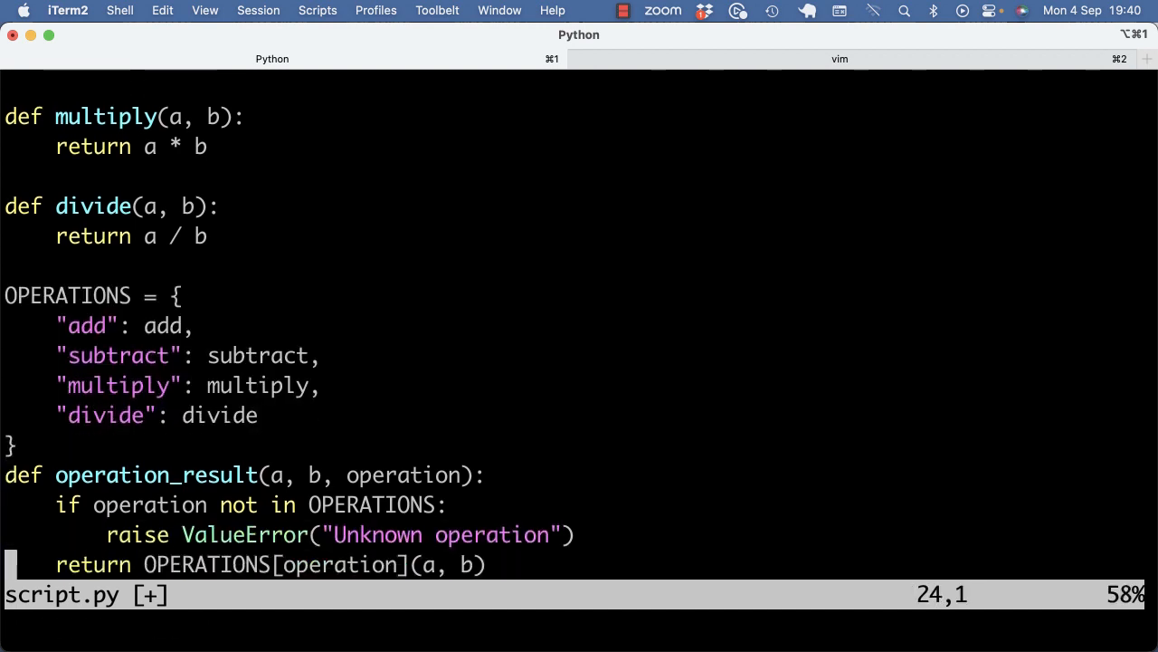
Undo back to the helper-function OPERATIONS version and select the dictionary lines
scroll("down", 3)
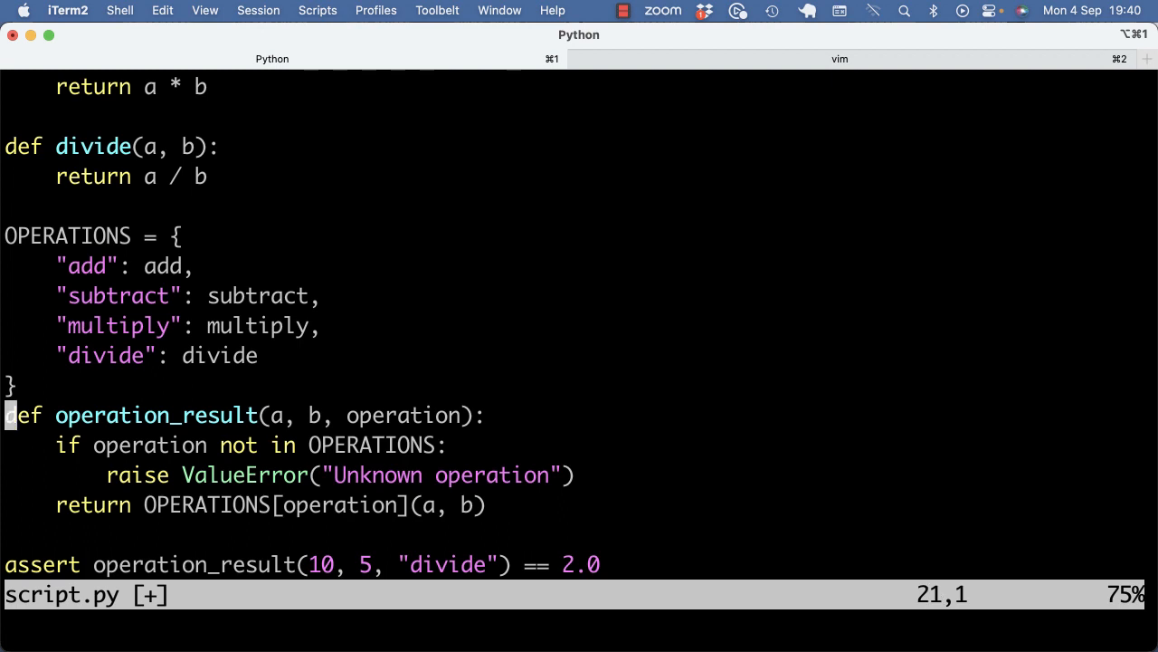
key("V")
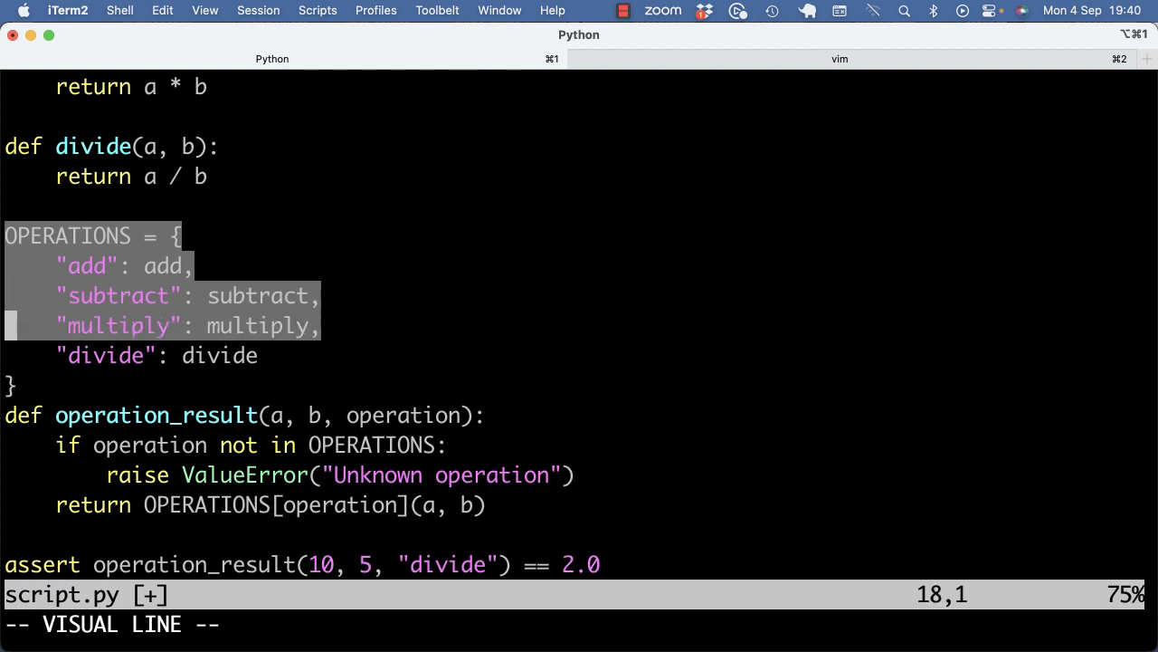
key("Escape")
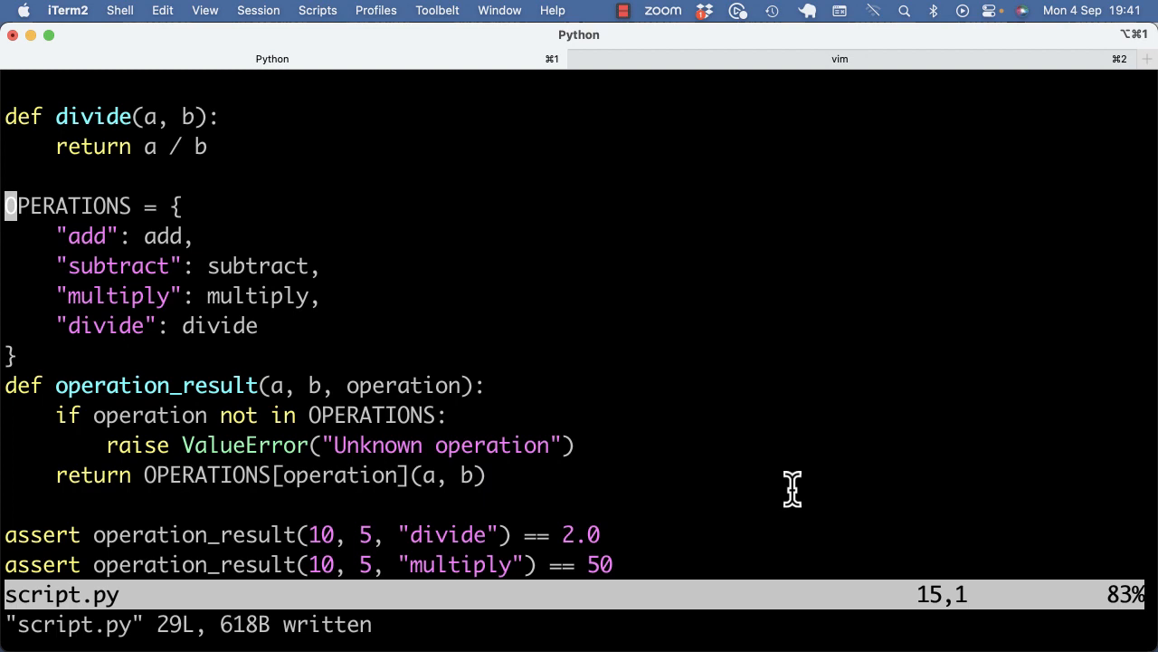
mouse_move(664, 156)
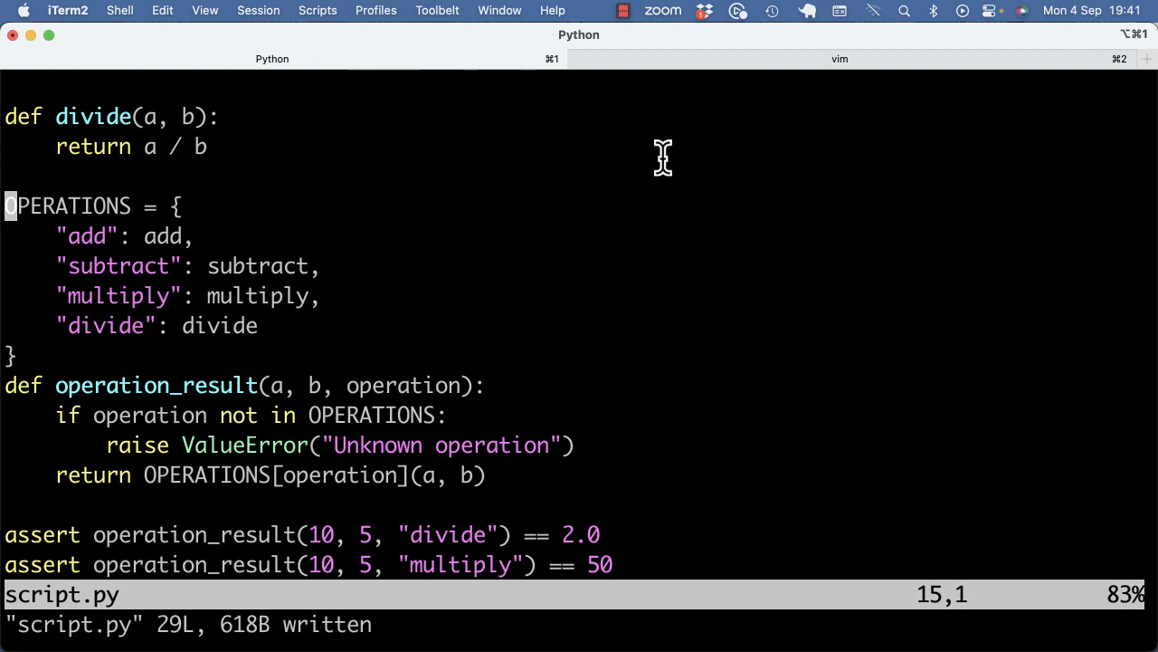
mouse_move(670, 148)
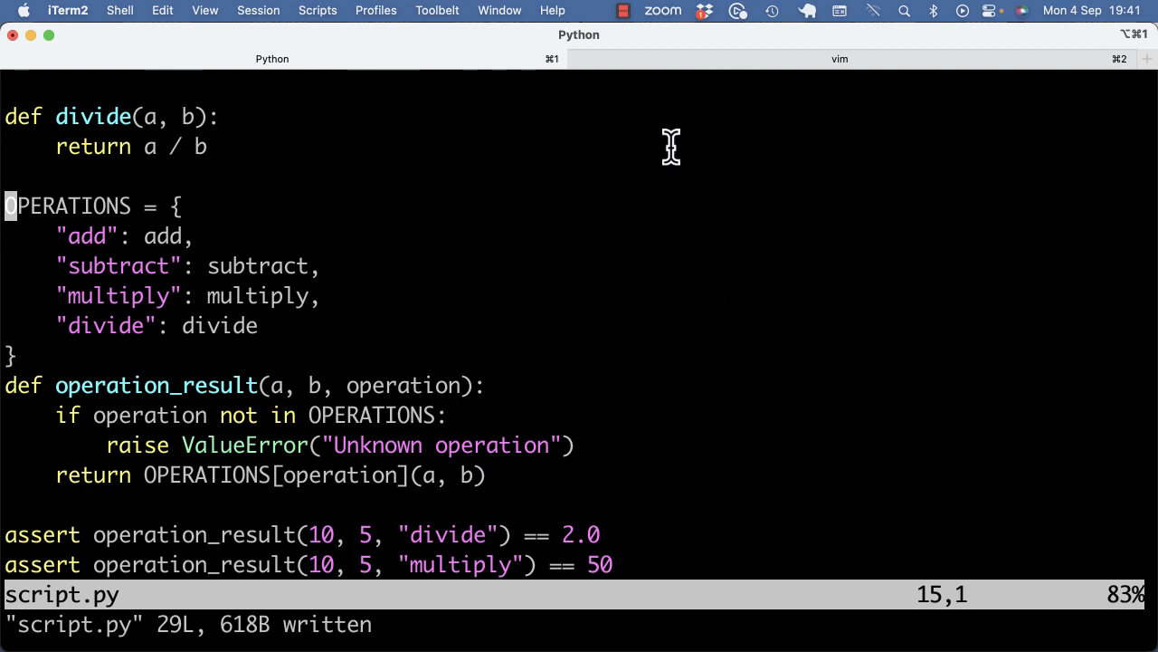
mouse_move(665, 166)
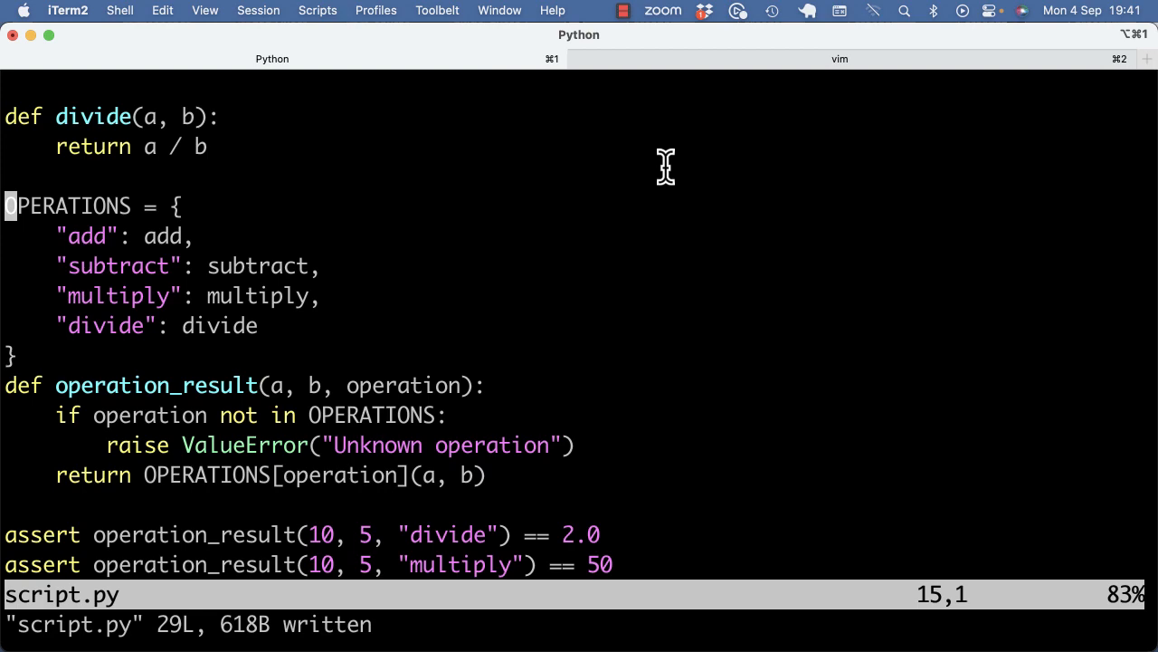
mouse_move(636, 125)
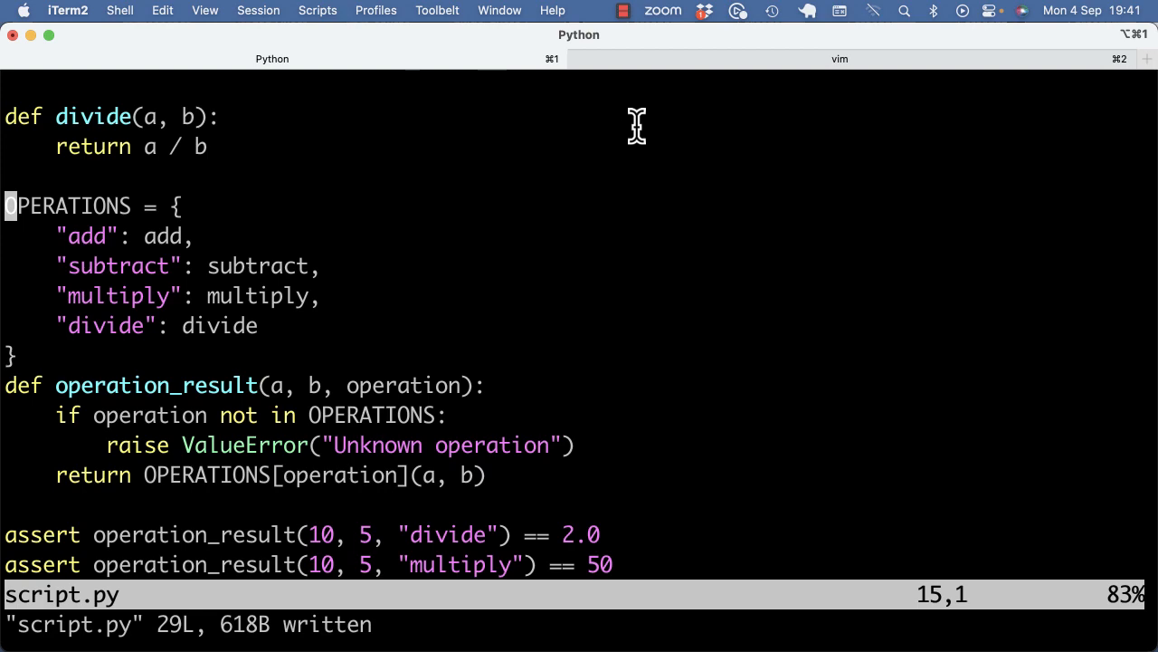